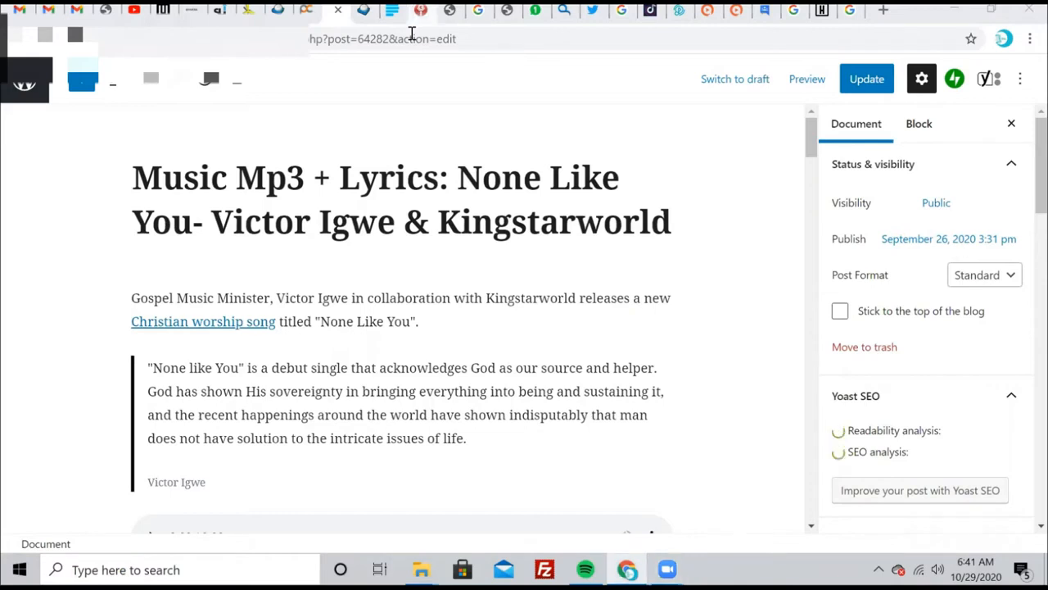
mouse_move(43, 425)
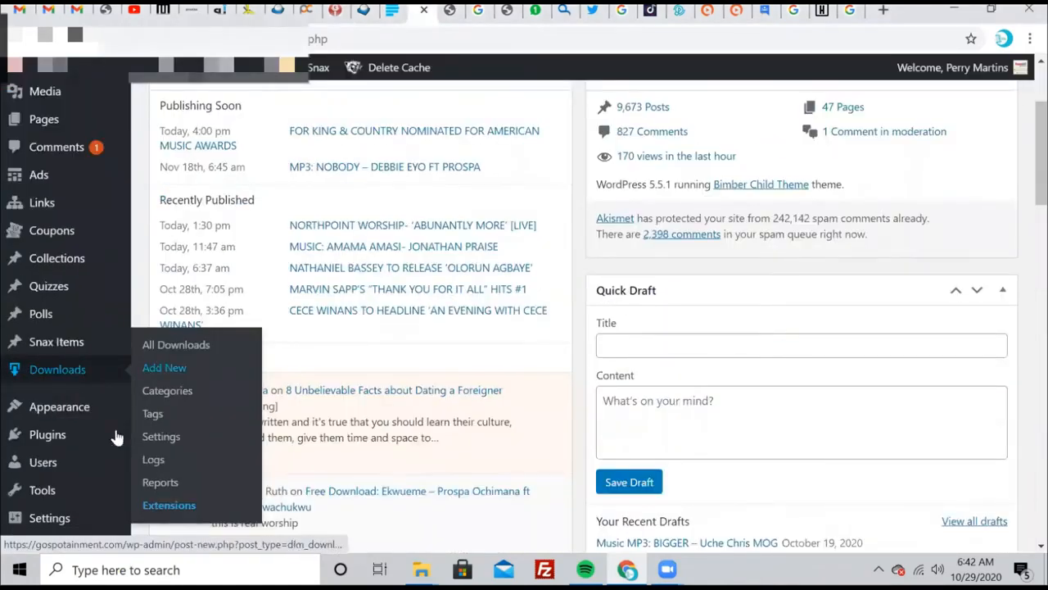
mouse_move(47, 434)
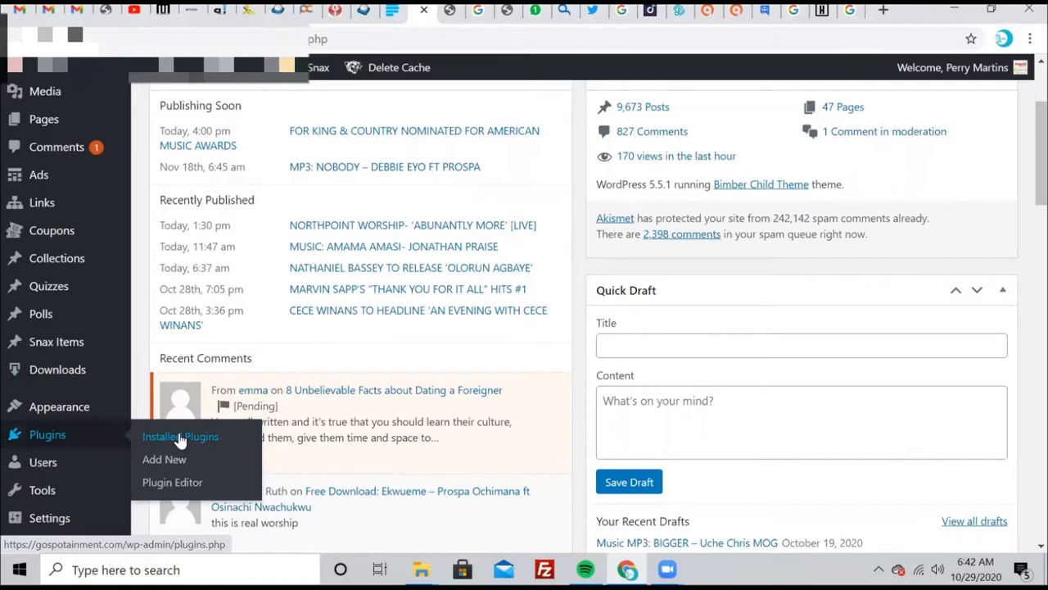
Go from the post editor to the WP Admin dashboard
click(180, 435)
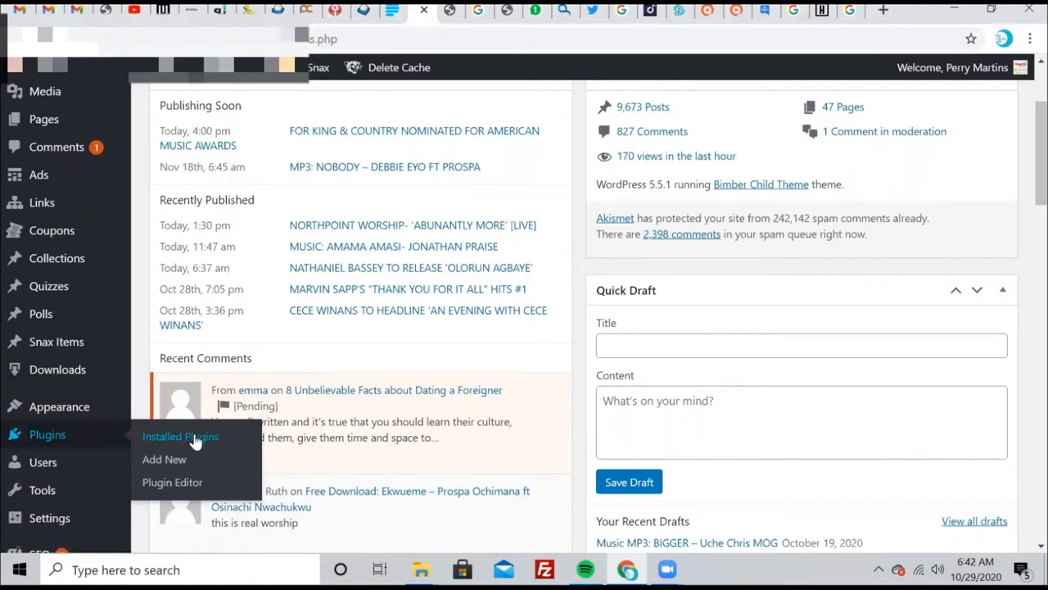
click(180, 436)
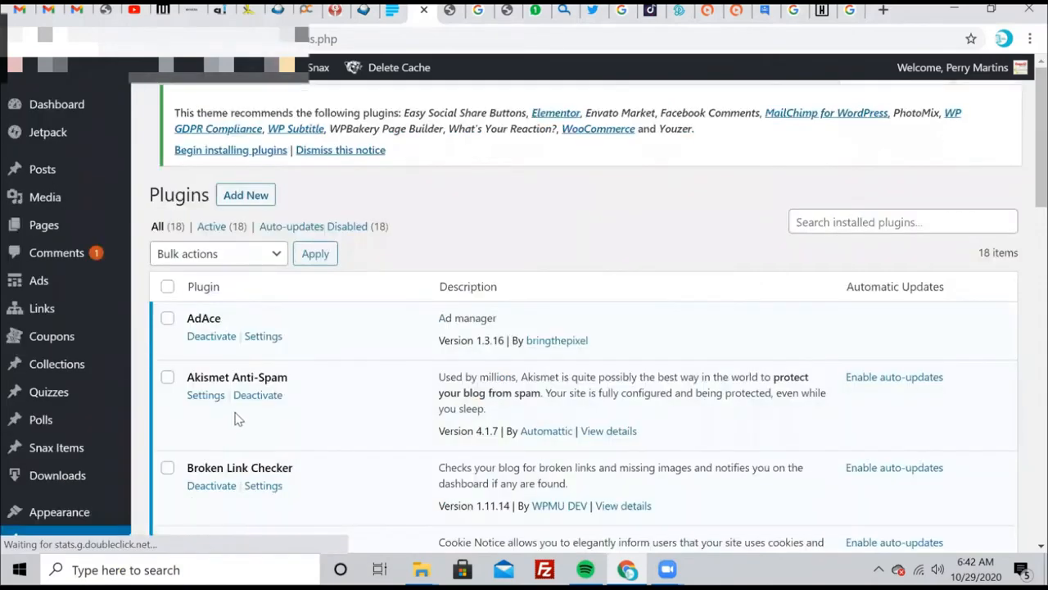
mouse_move(257, 395)
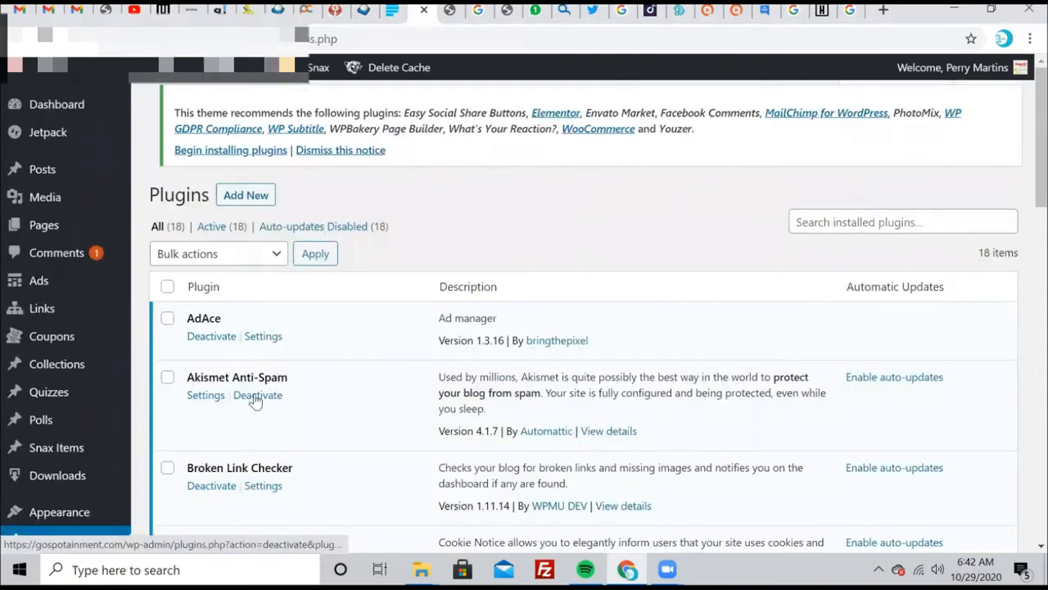
scroll(down, 3)
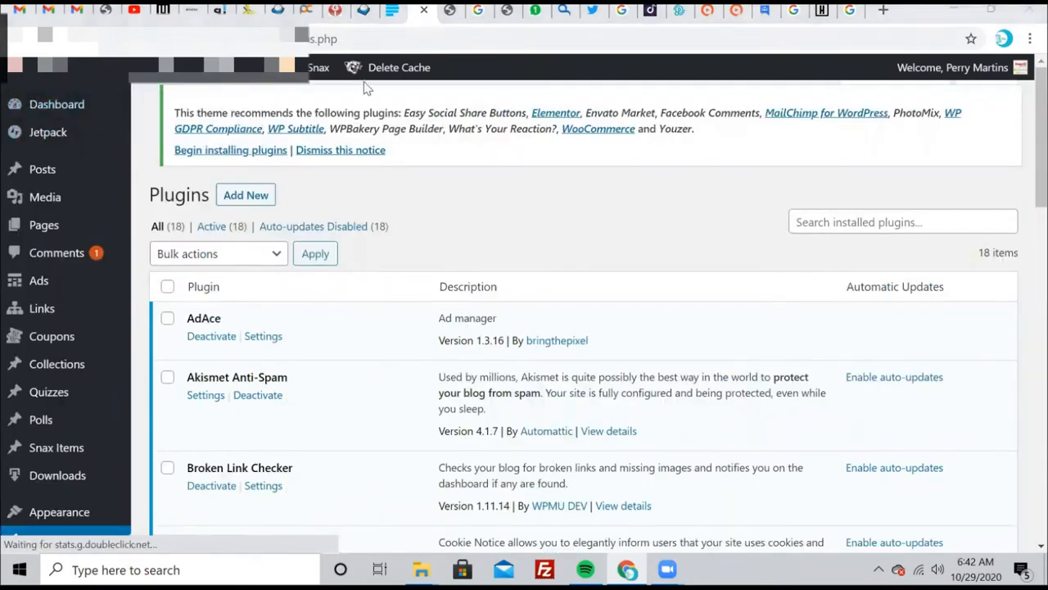
click(399, 68)
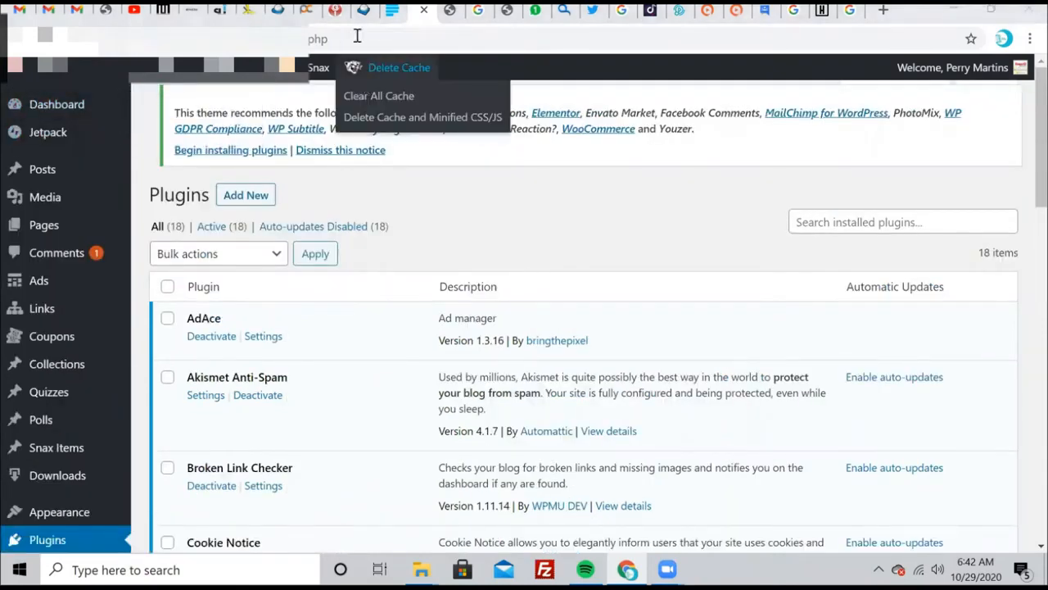
click(55, 105)
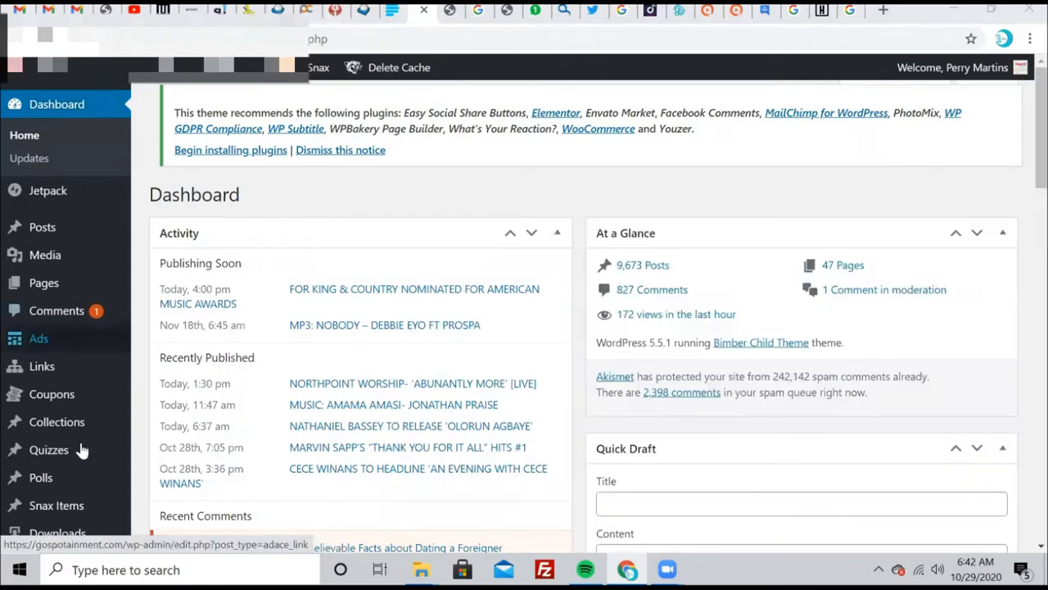
scroll(down, 3)
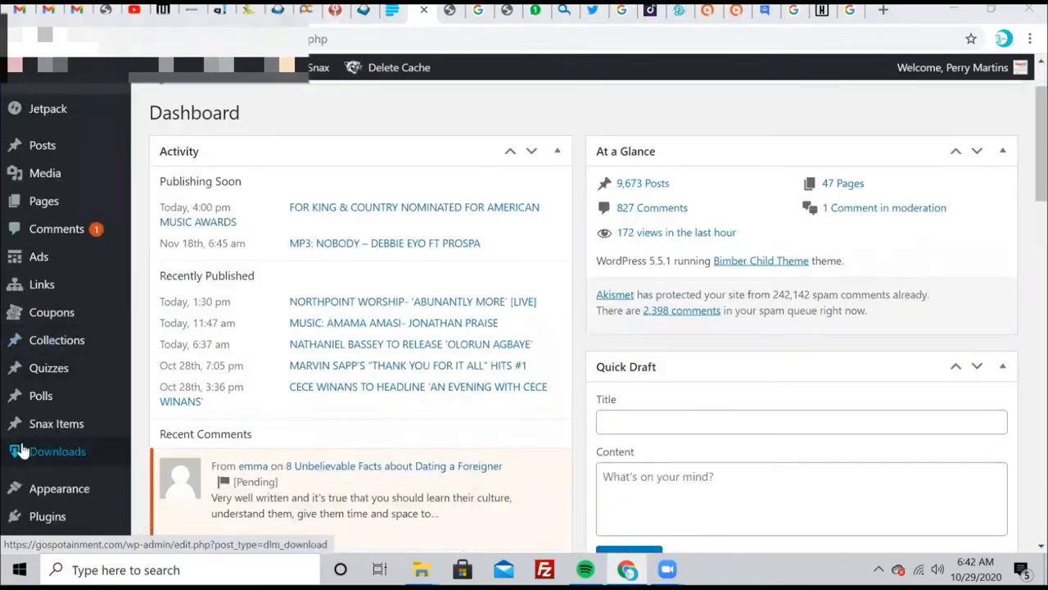
scroll(down, 3)
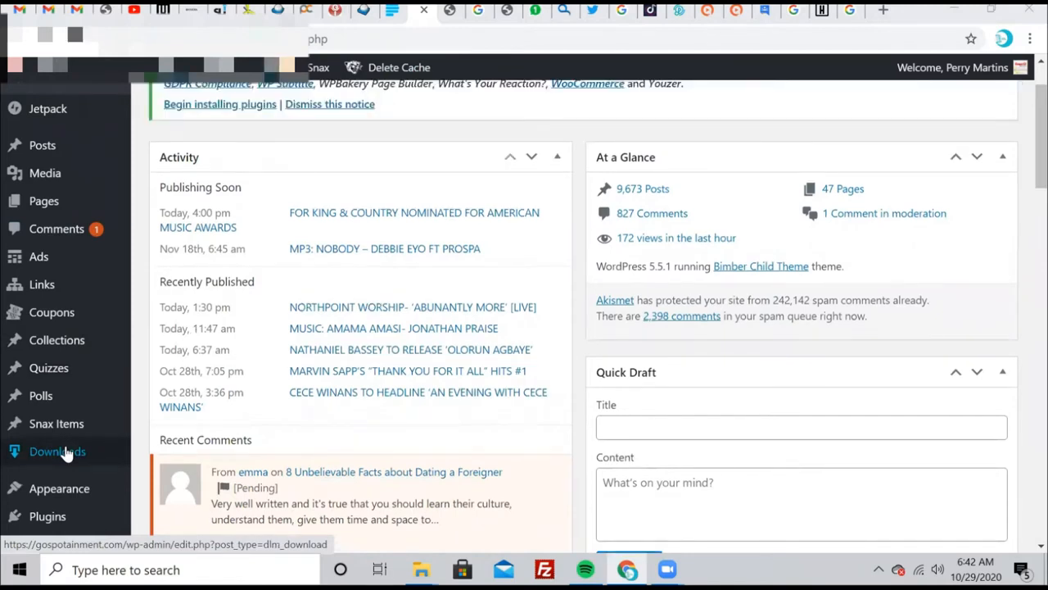
scroll(down, 3)
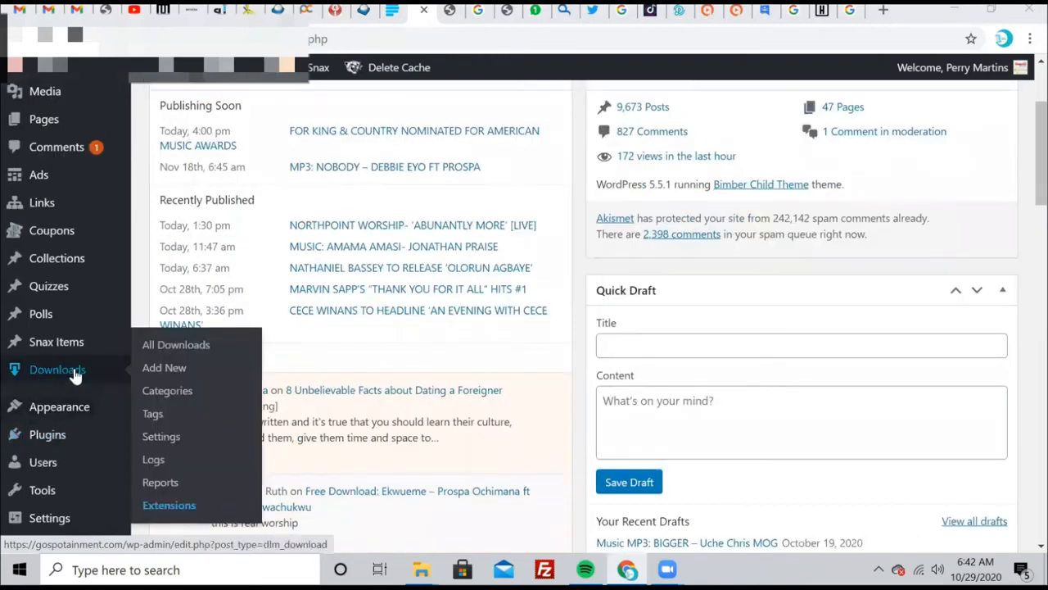
mouse_move(128, 373)
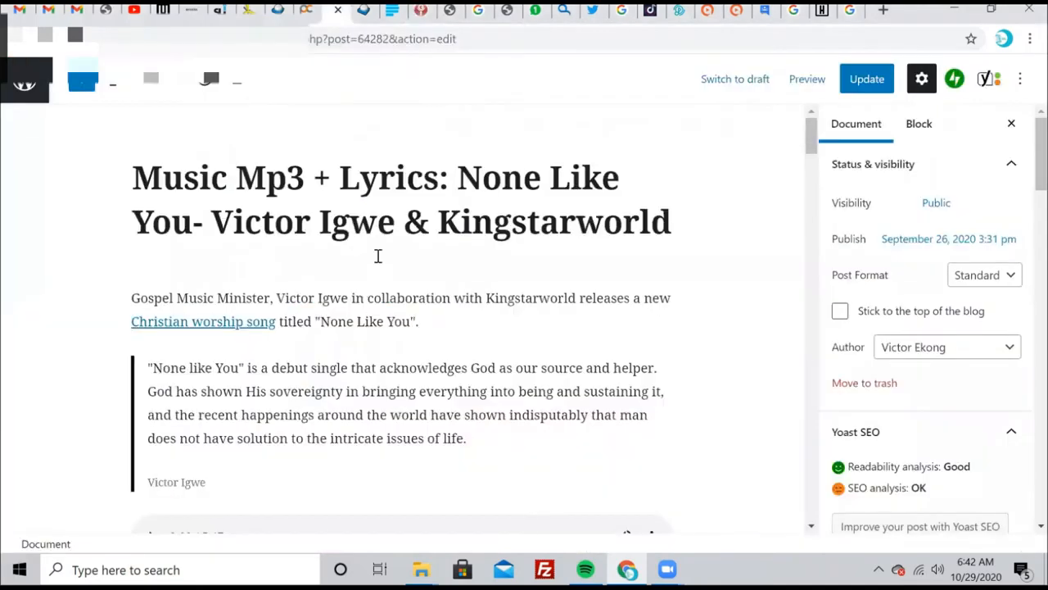
mouse_move(357, 281)
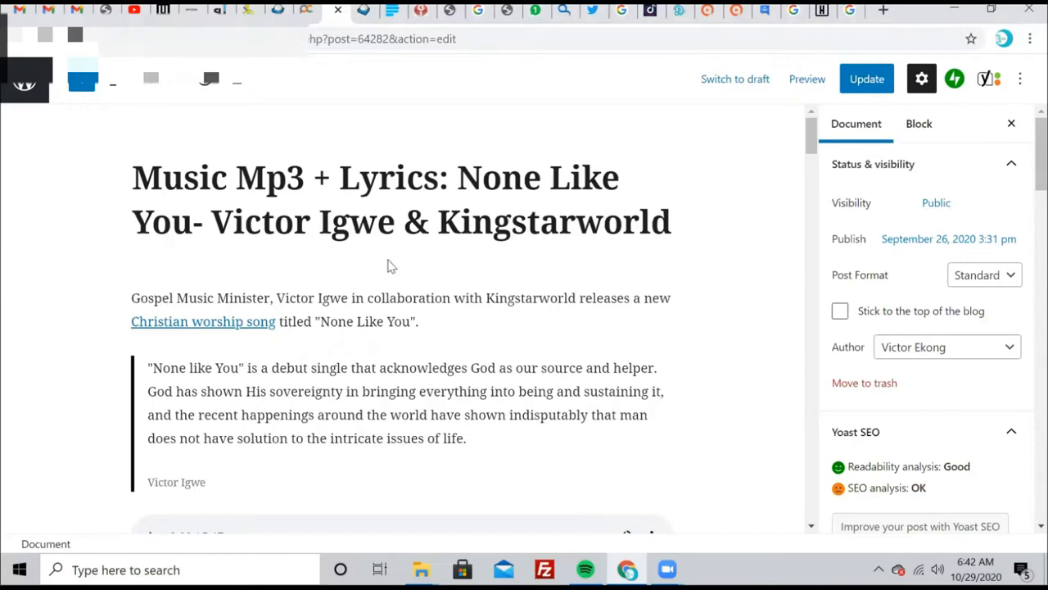
Select the post's Download Mp3 button to reveal its uploaded MP3 link address
scroll(down, 3)
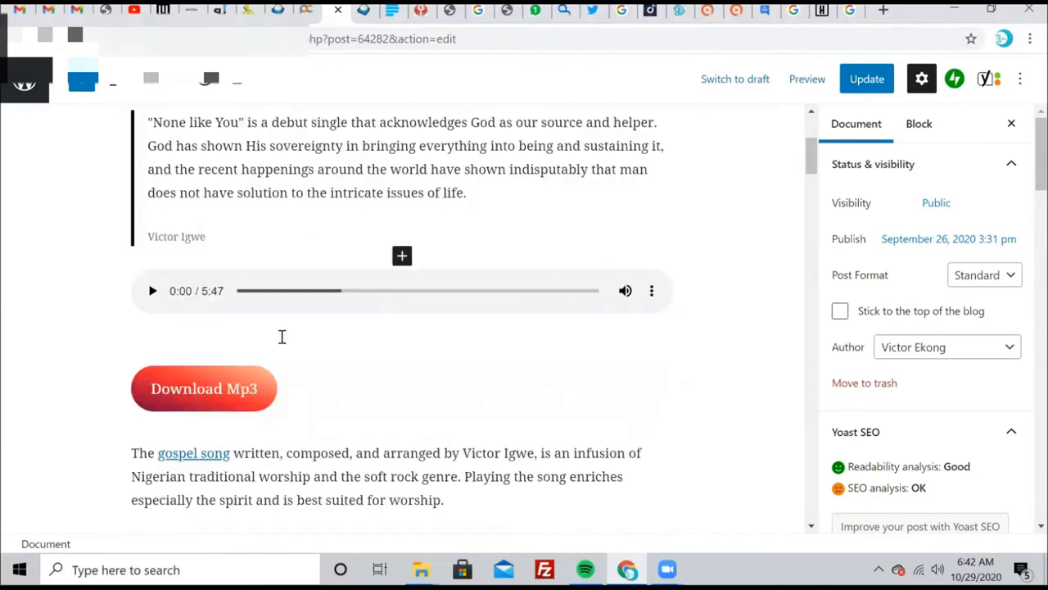
scroll(down, 3)
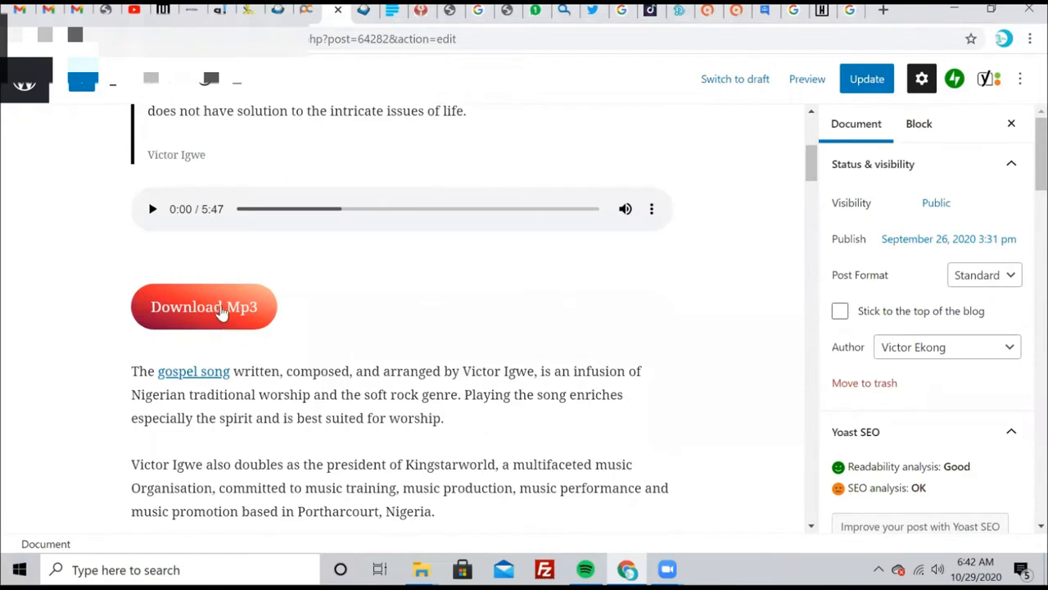
click(203, 306)
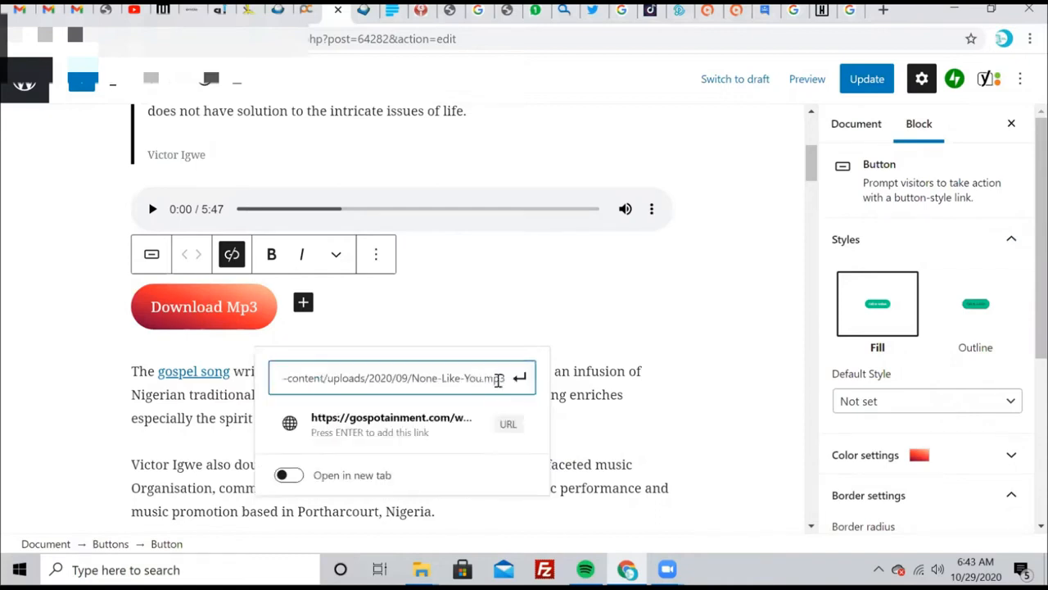
Select the whole None-Like-You.mp3 link address for copying, then dismiss the link editor
double_click(491, 376)
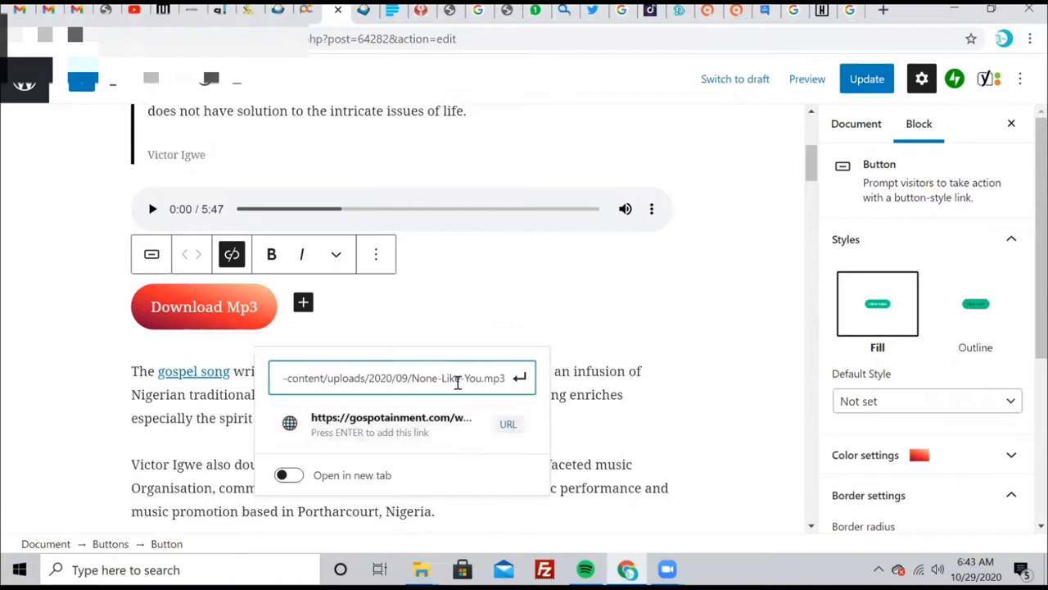
triple_click(401, 377)
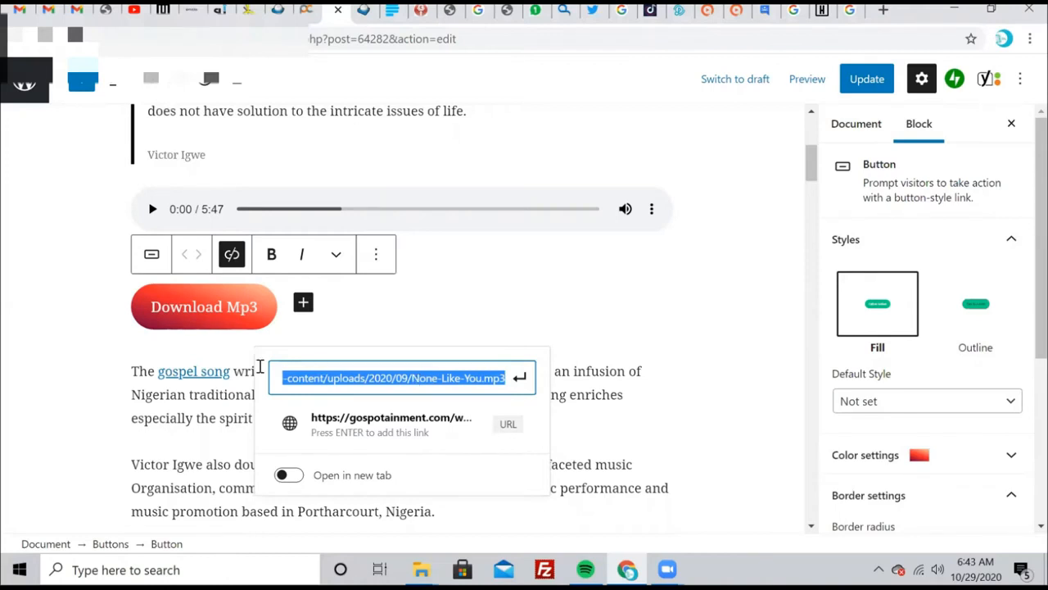
click(207, 393)
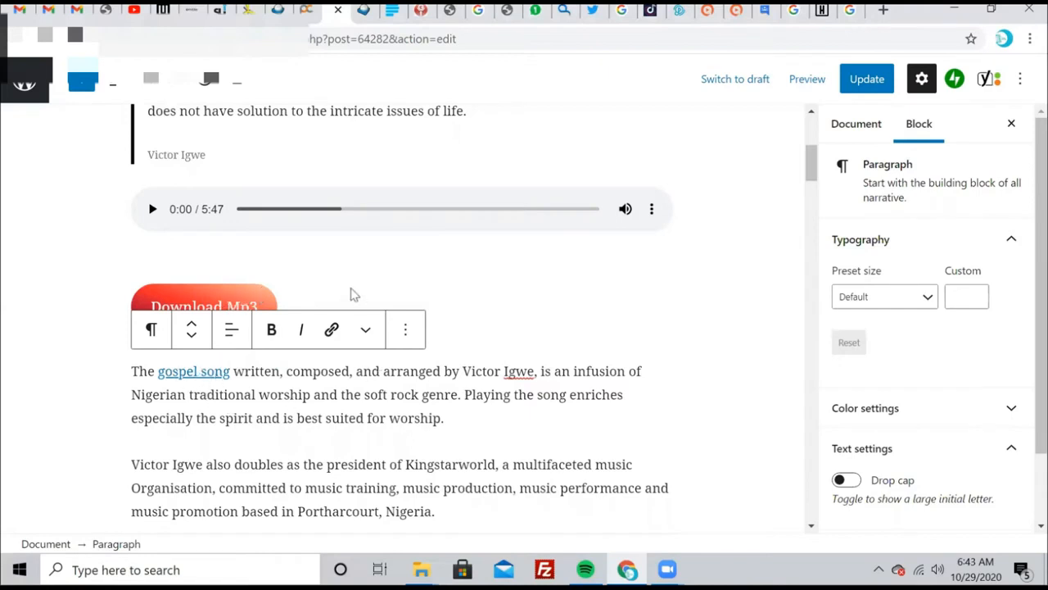
click(203, 306)
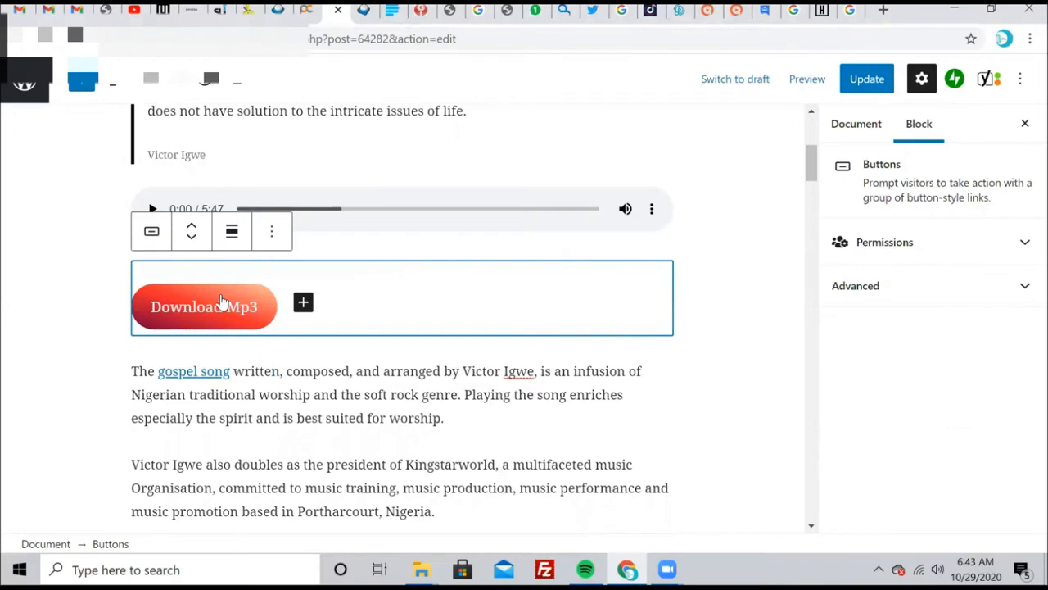
click(203, 306)
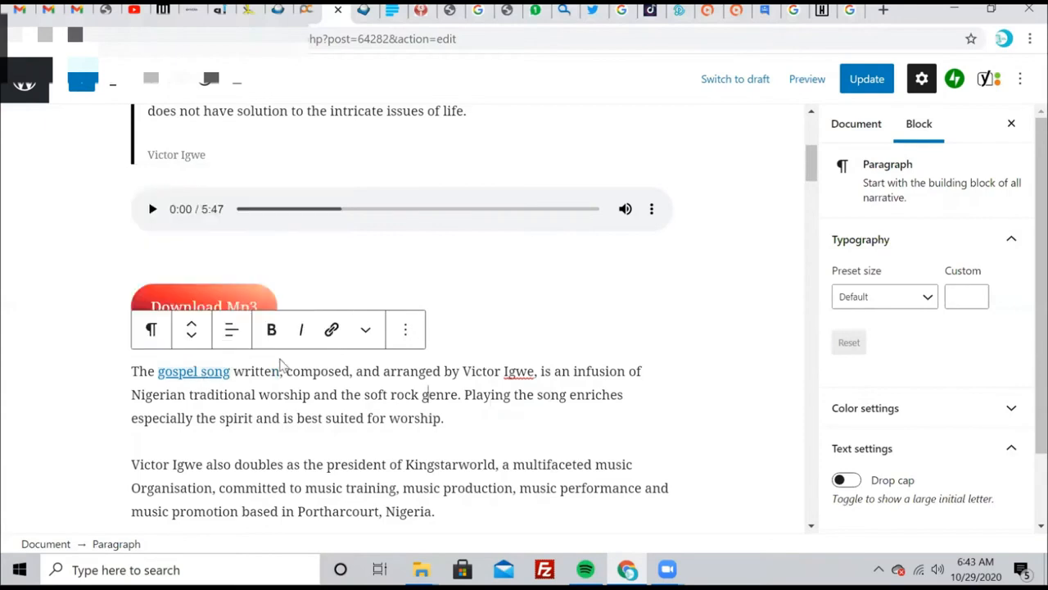
mouse_move(359, 337)
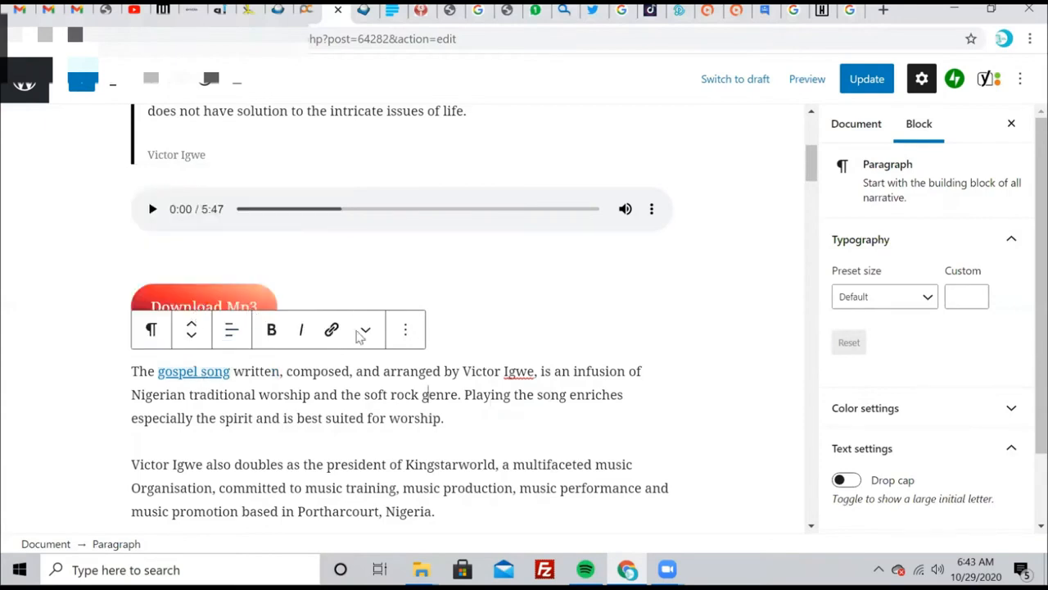
click(203, 307)
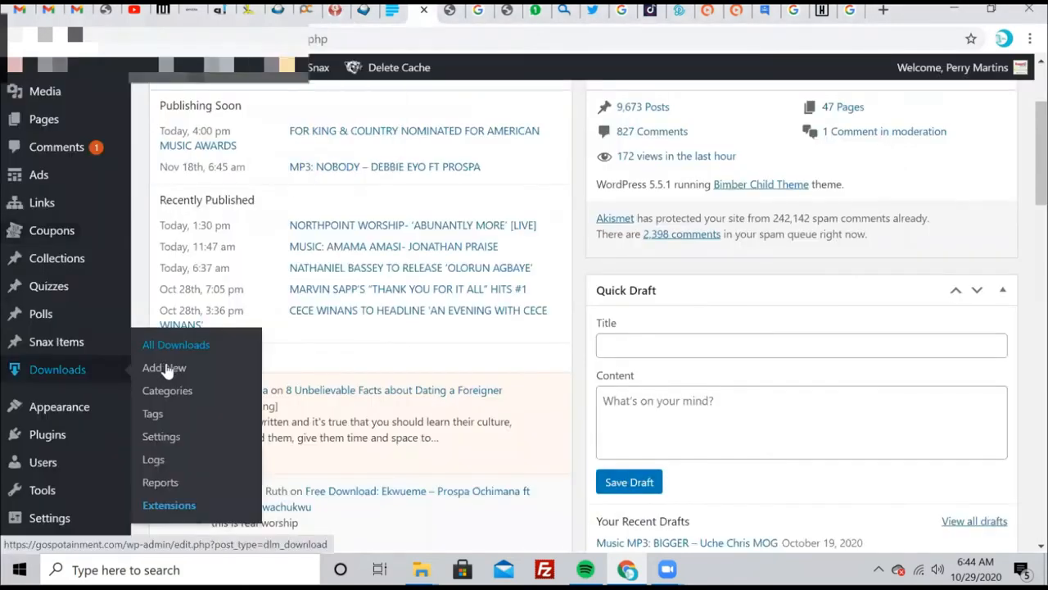
Start a new download via Downloads > Add New, reaching the empty Add Download form
click(164, 367)
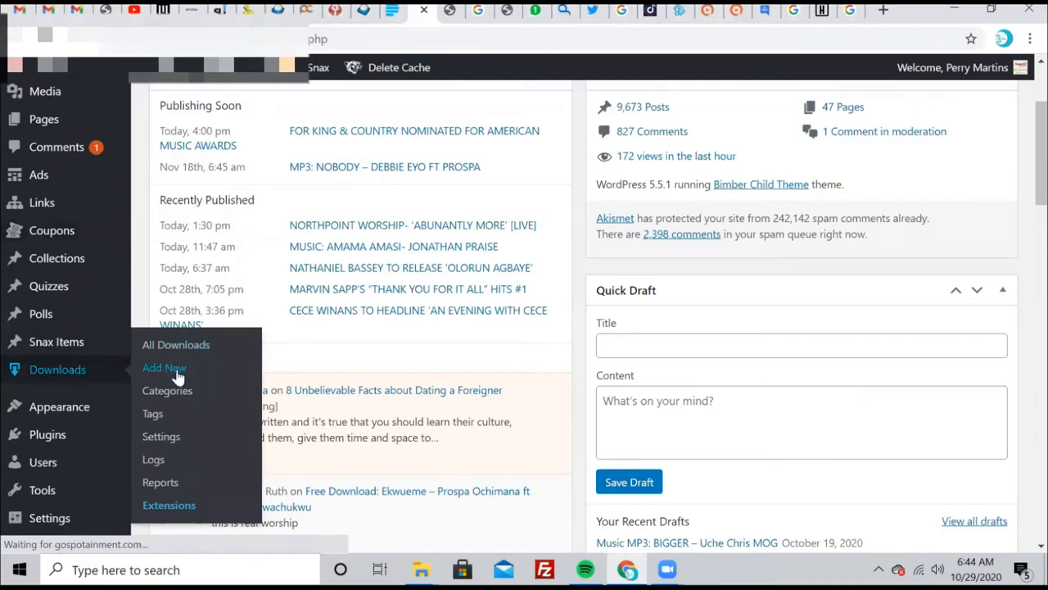
click(163, 367)
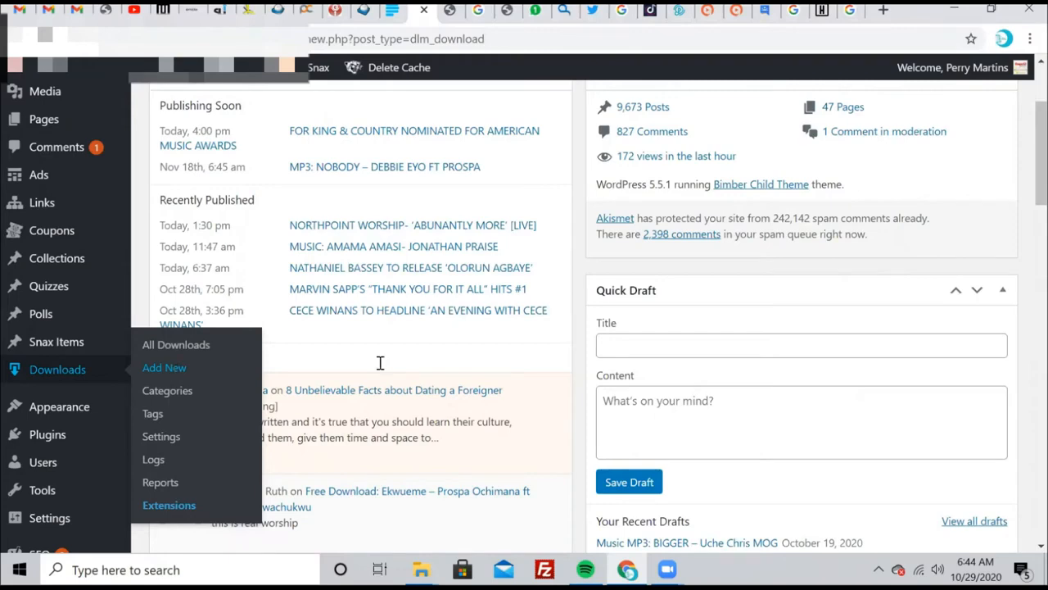
click(163, 367)
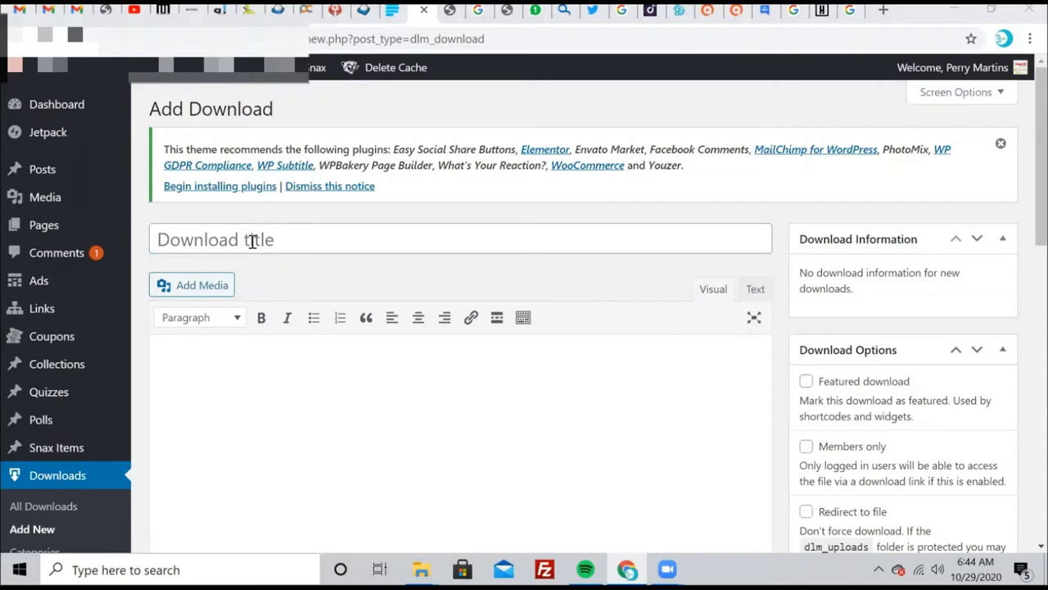
mouse_move(334, 101)
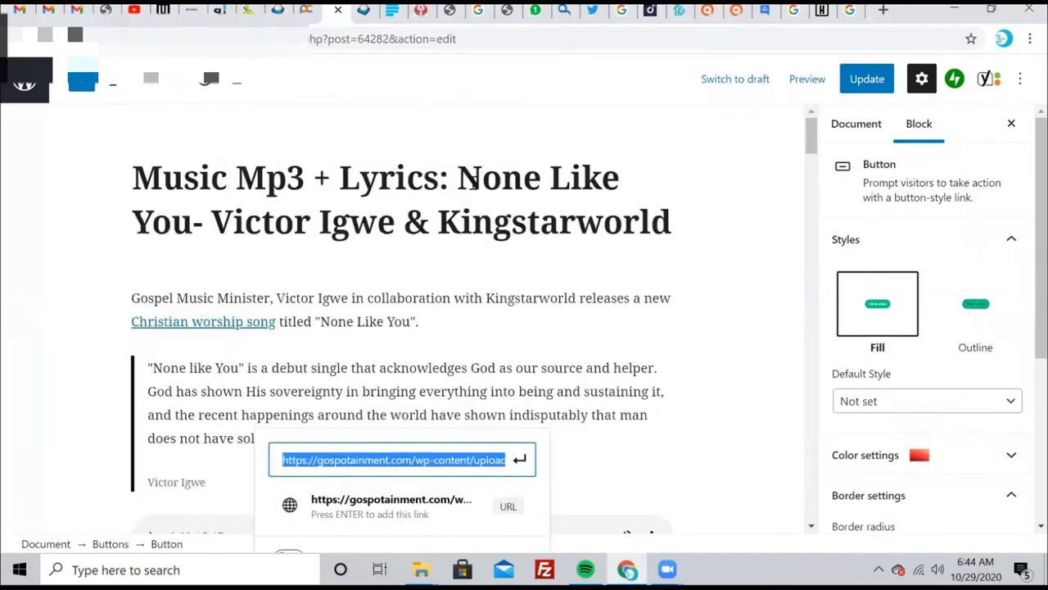
mouse_move(393, 72)
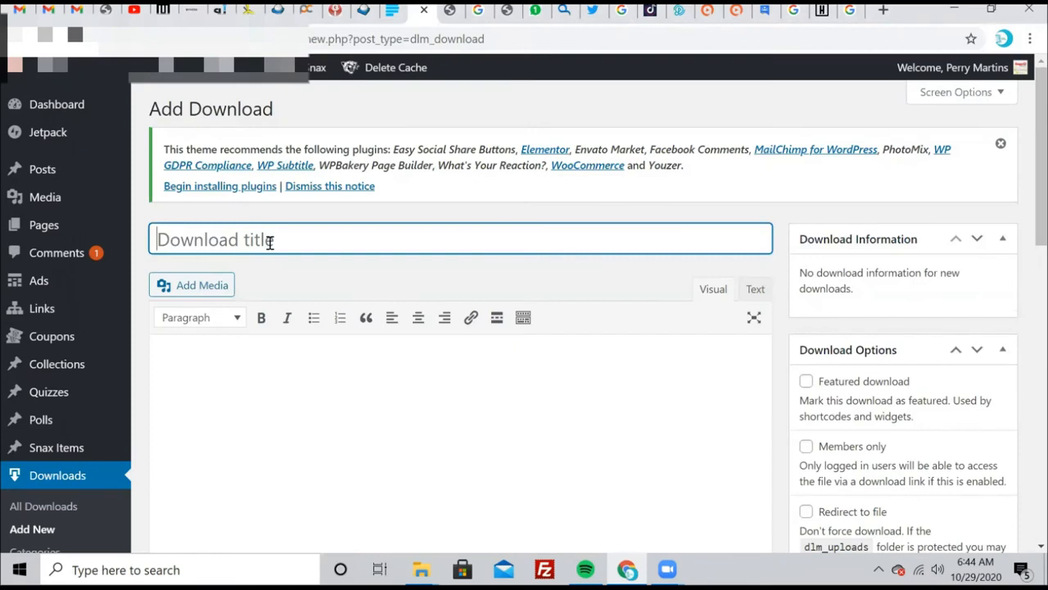
Title the new download 'None Like You' and move down to Downloadable Files/Versions
text(None Like)
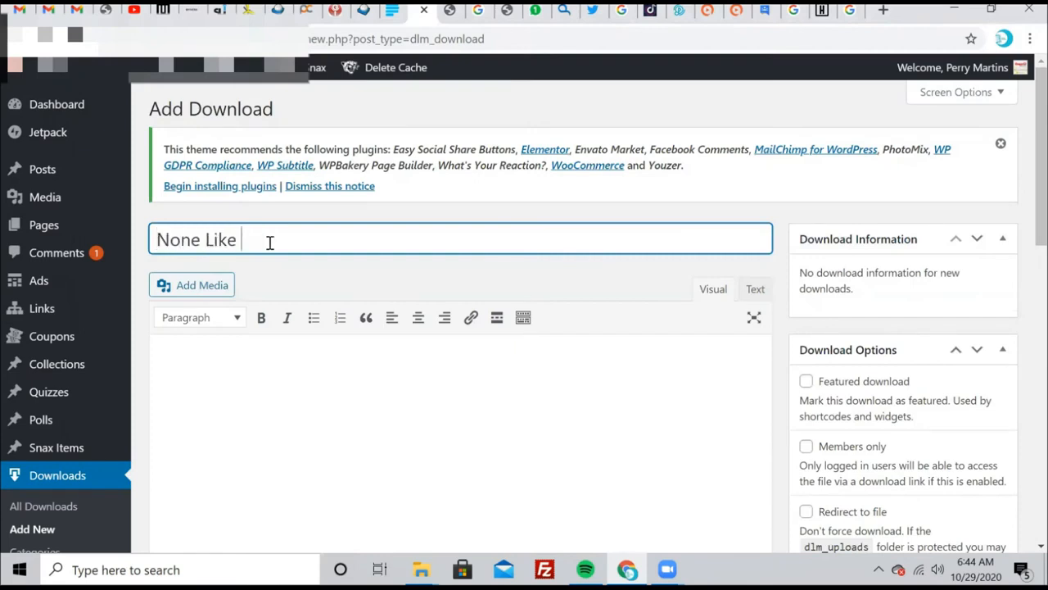
text(You)
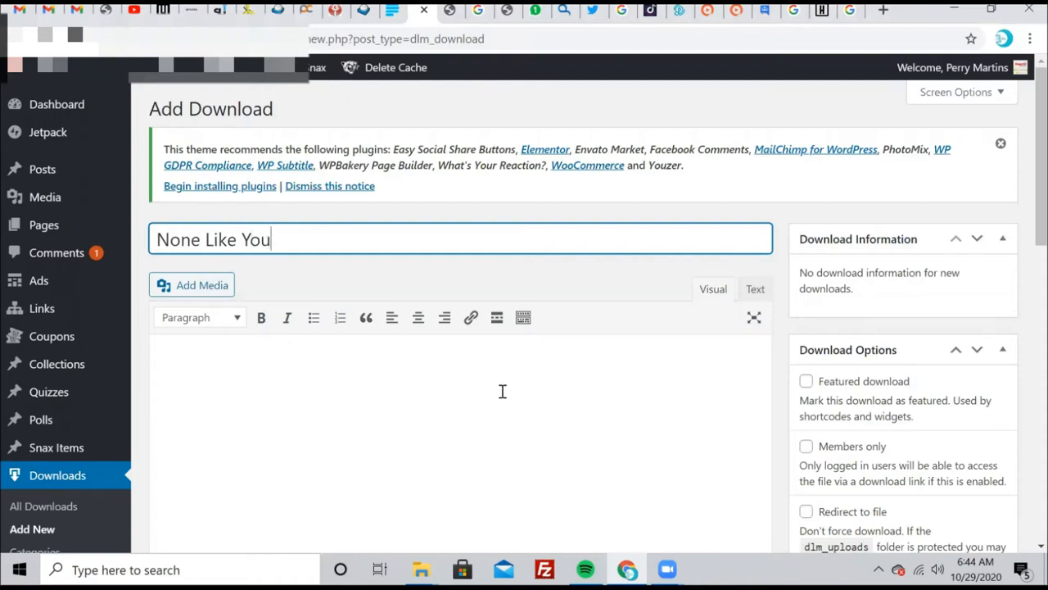
scroll(down, 3)
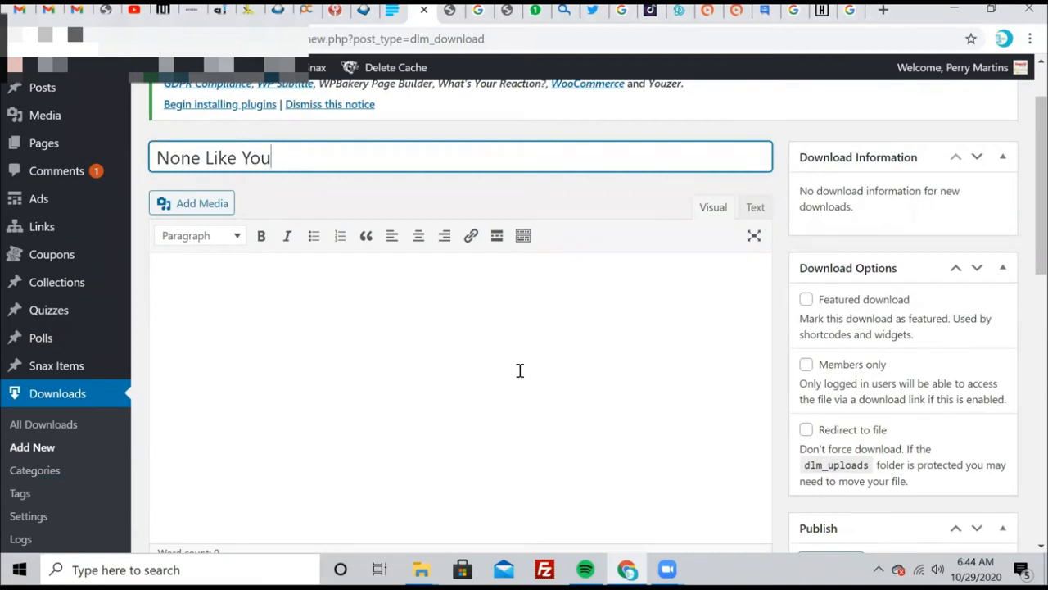
mouse_move(521, 370)
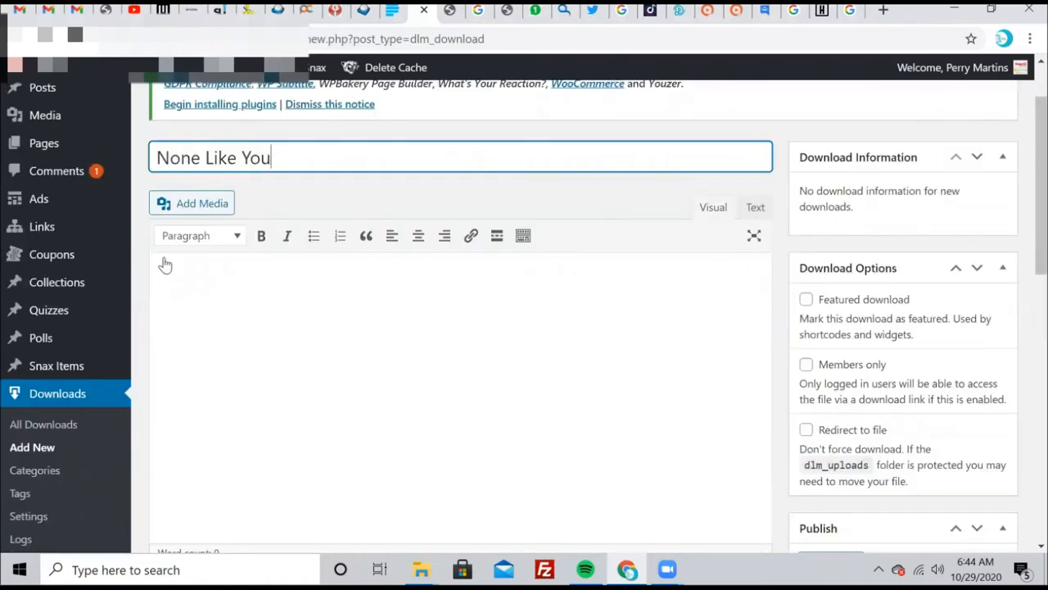
scroll(down, 3)
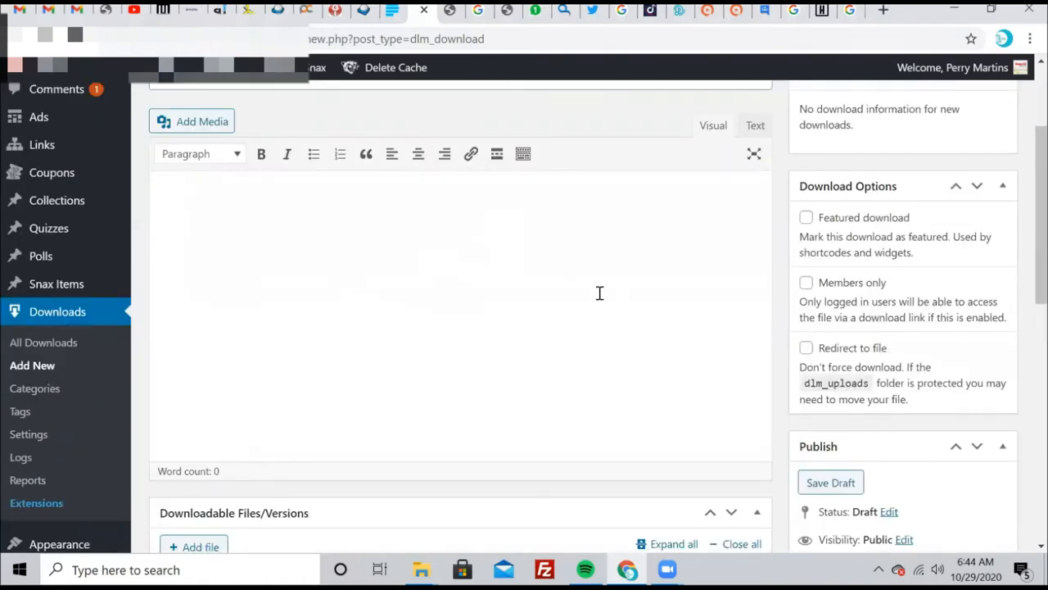
click(831, 482)
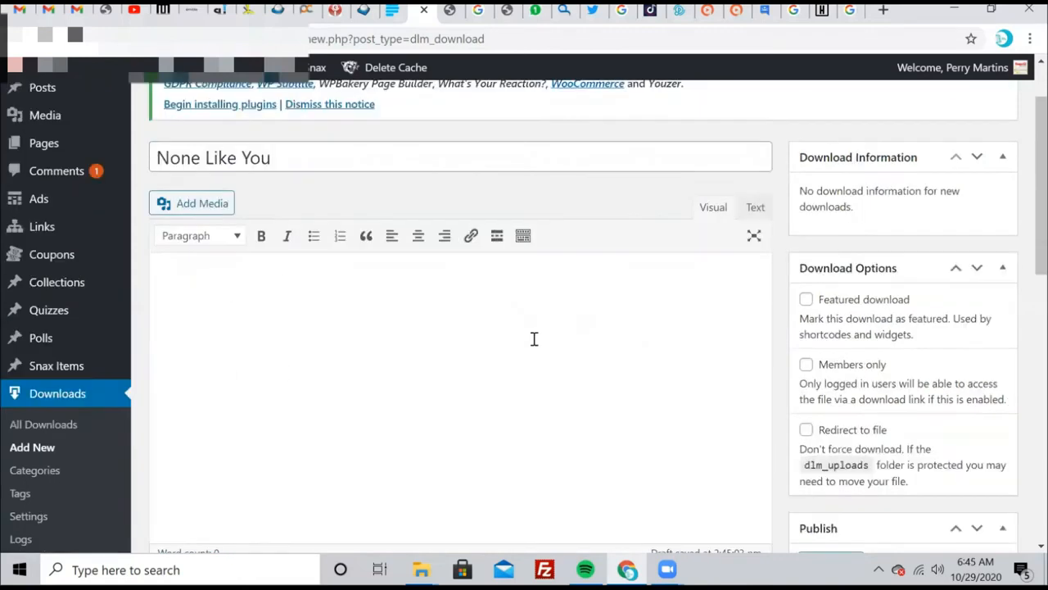
scroll(down, 3)
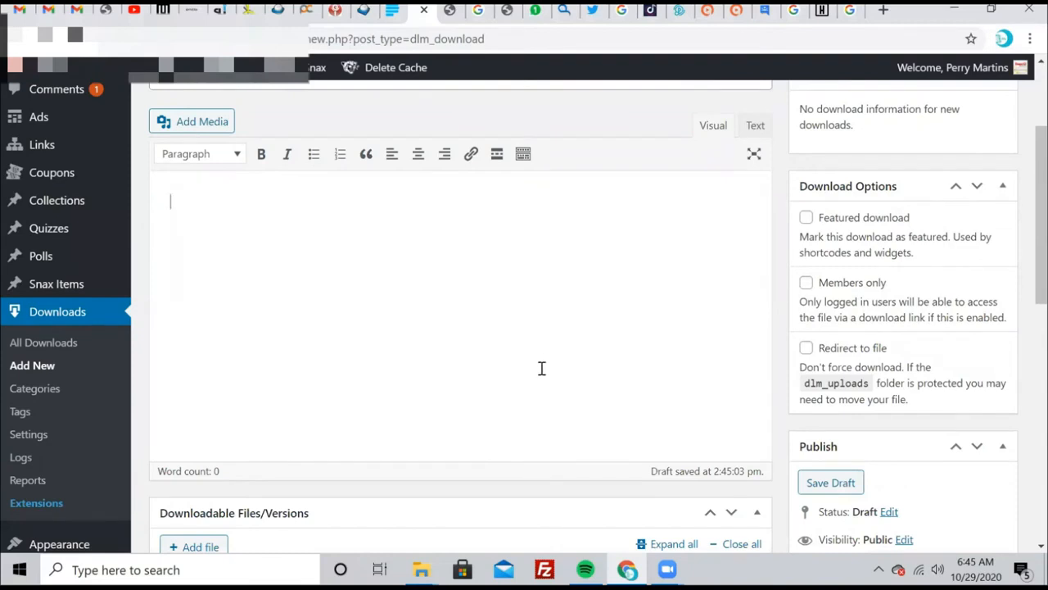
mouse_move(542, 364)
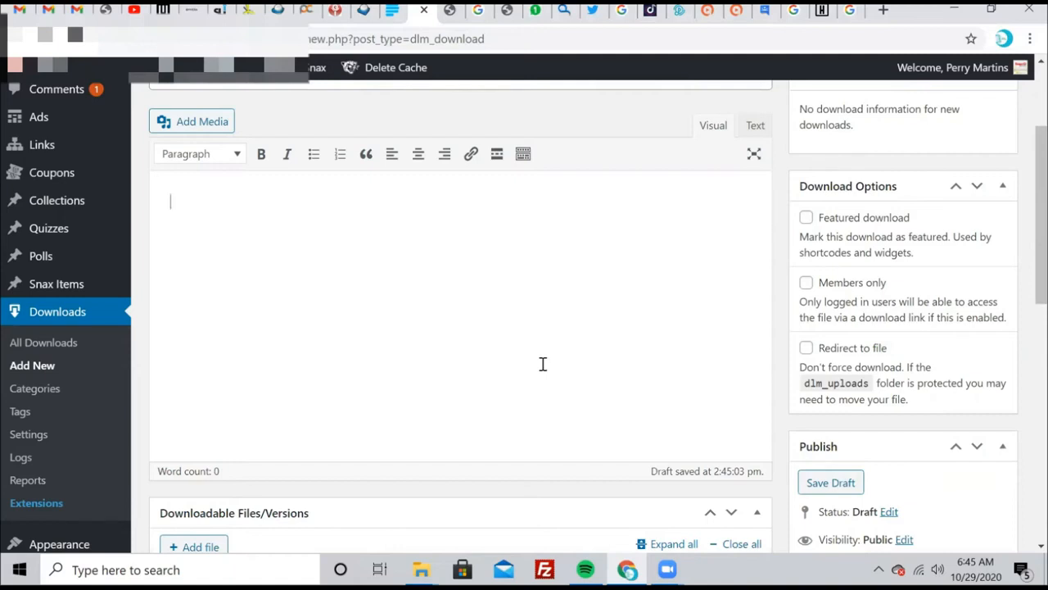
scroll(down, 3)
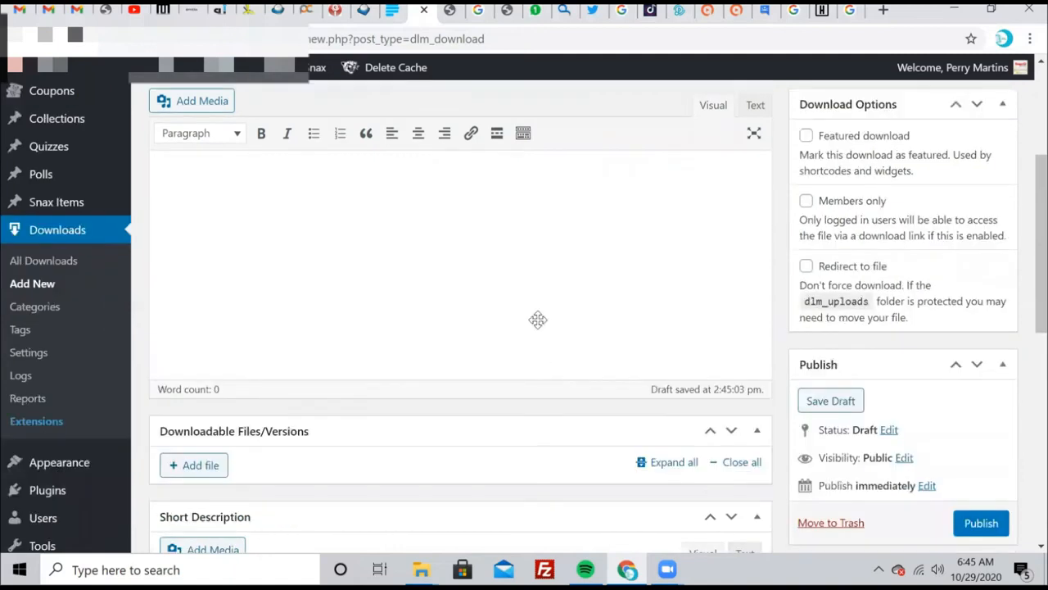
scroll(down, 3)
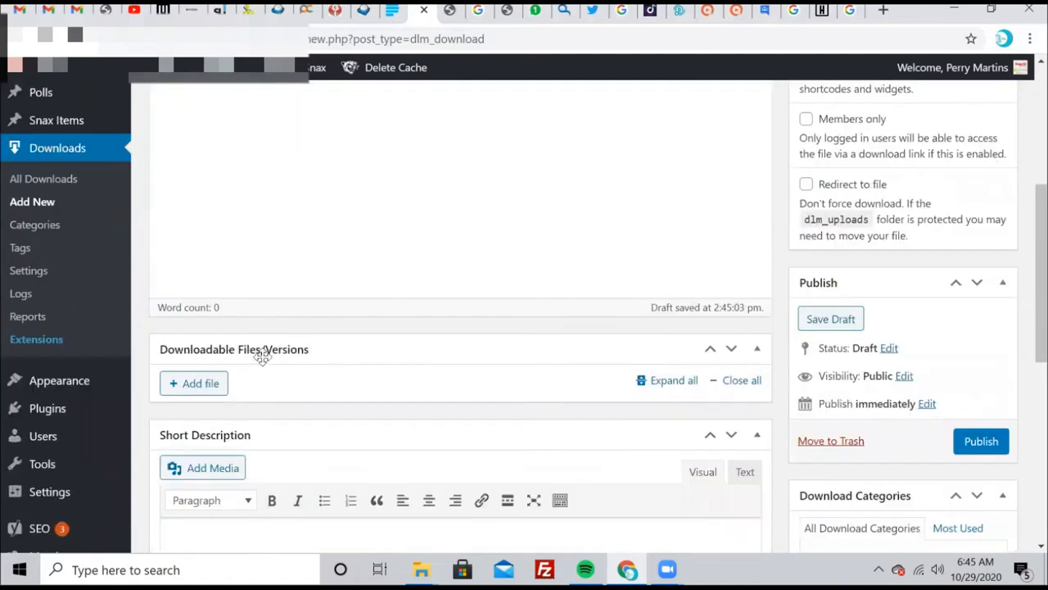
Add a file version with the None-Like-You.mp3 link pasted as its File URL
click(194, 383)
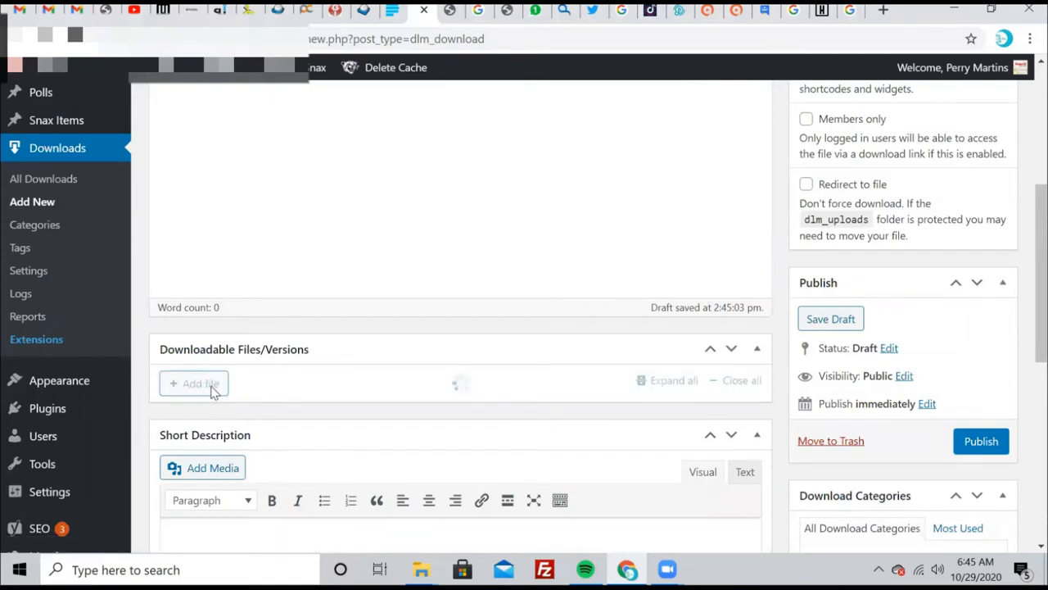
click(193, 383)
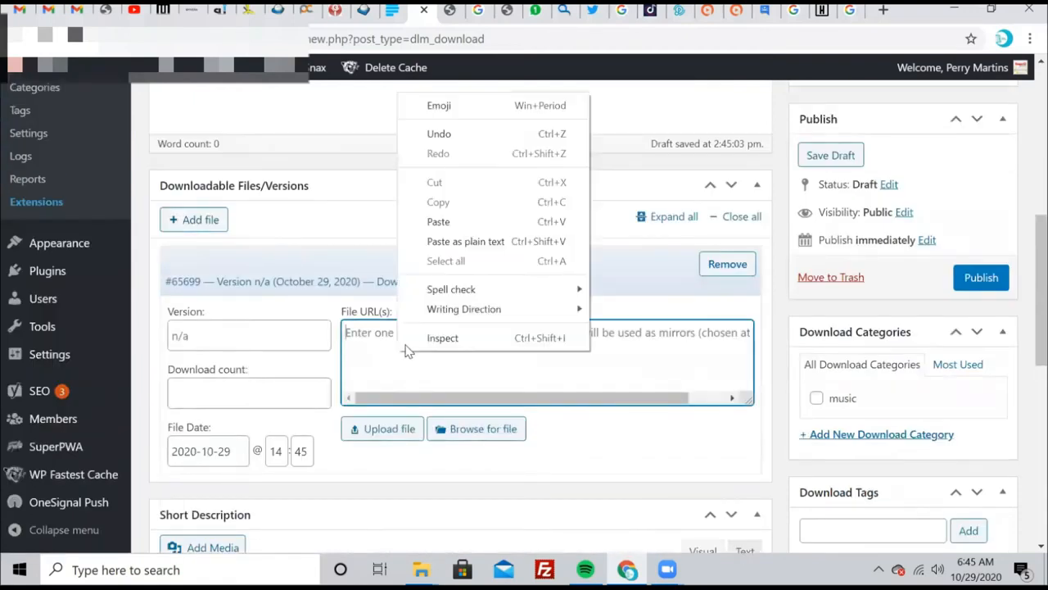
click(439, 221)
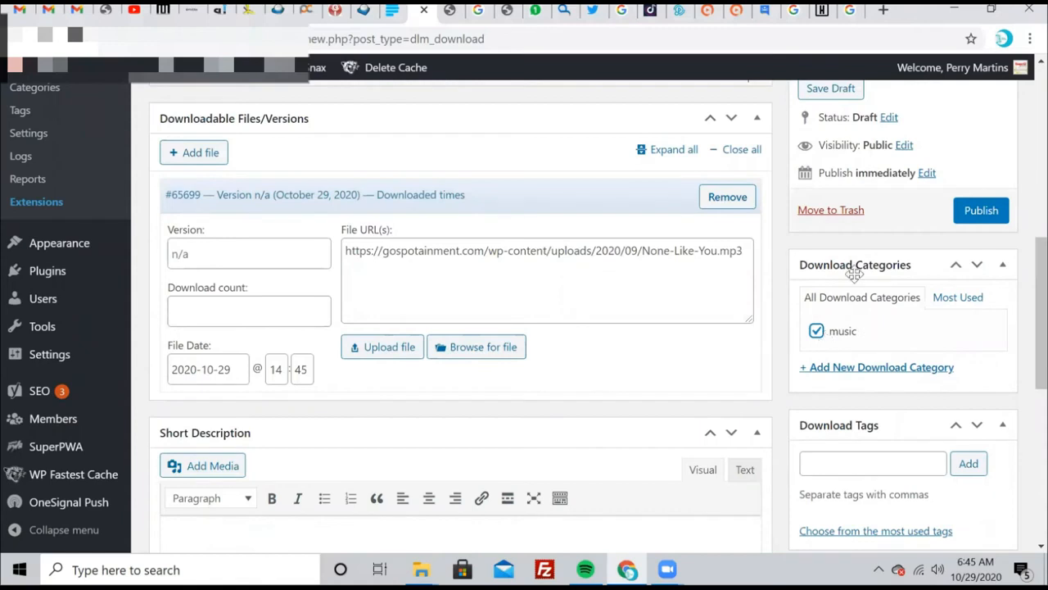
mouse_move(937, 356)
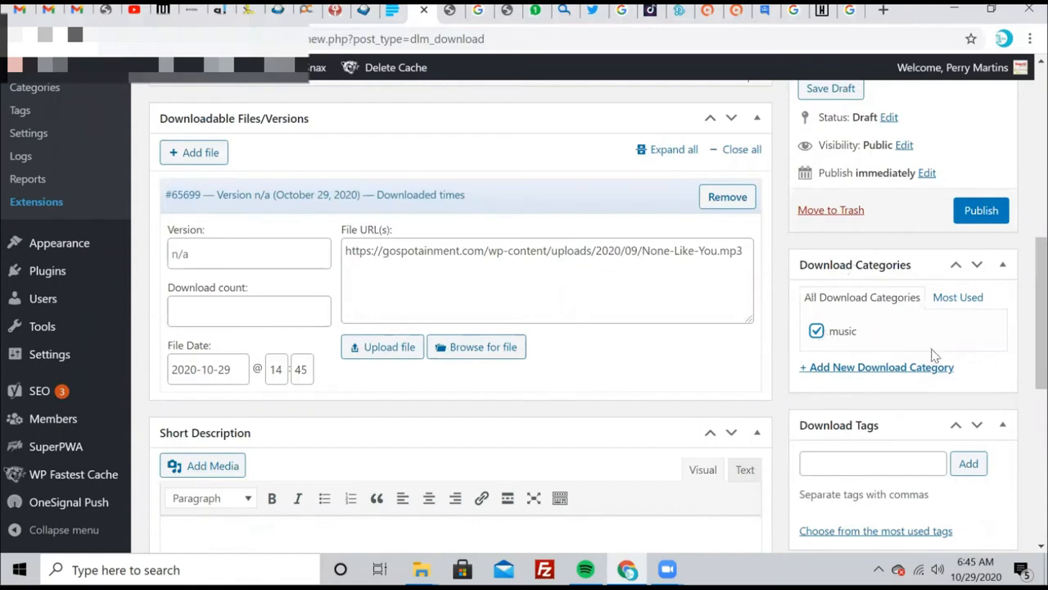
mouse_move(876, 367)
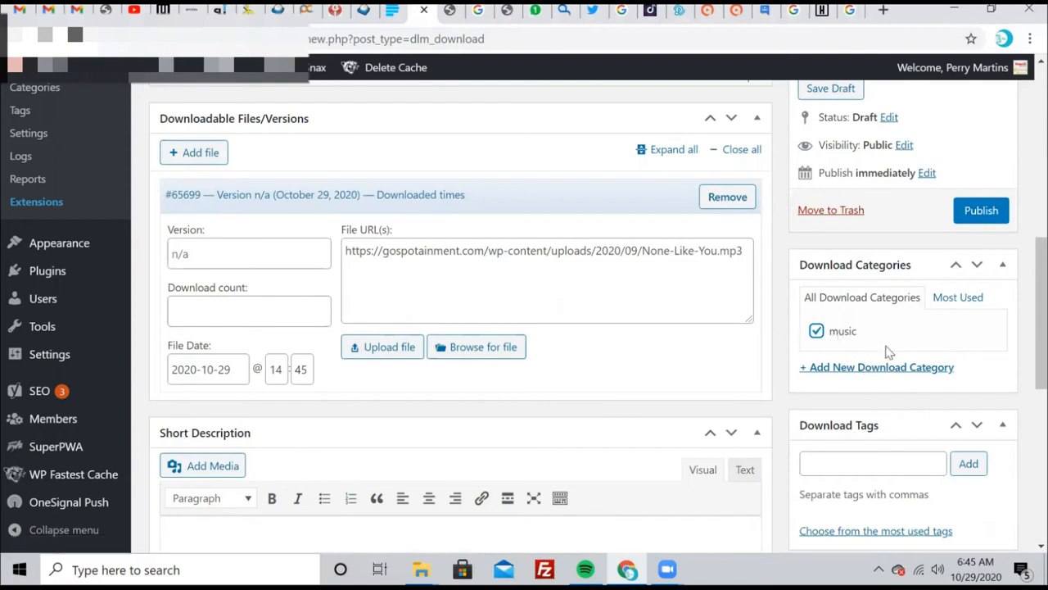
scroll(down, 3)
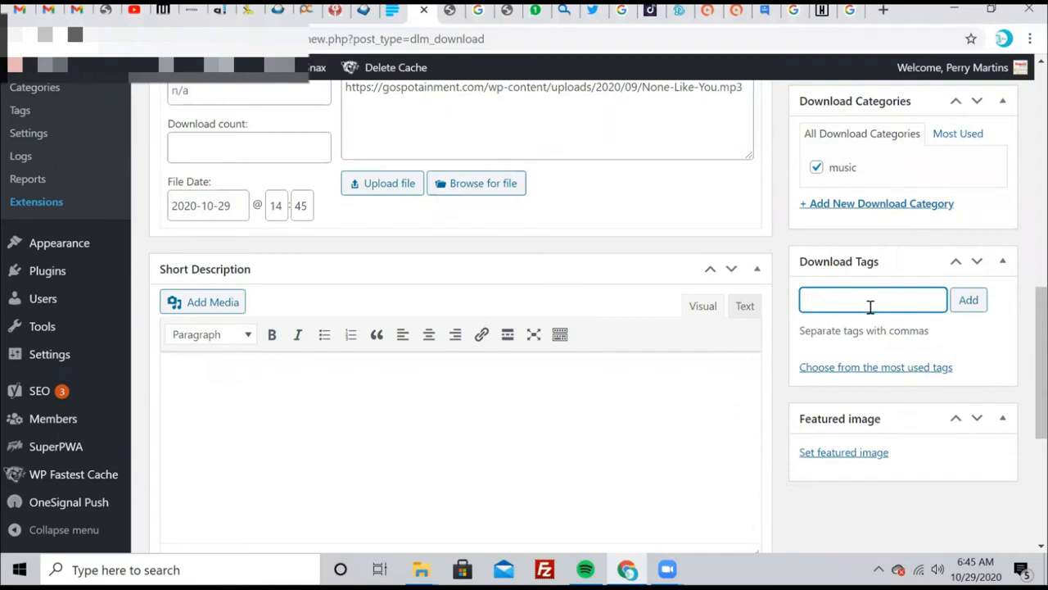
scroll(down, 3)
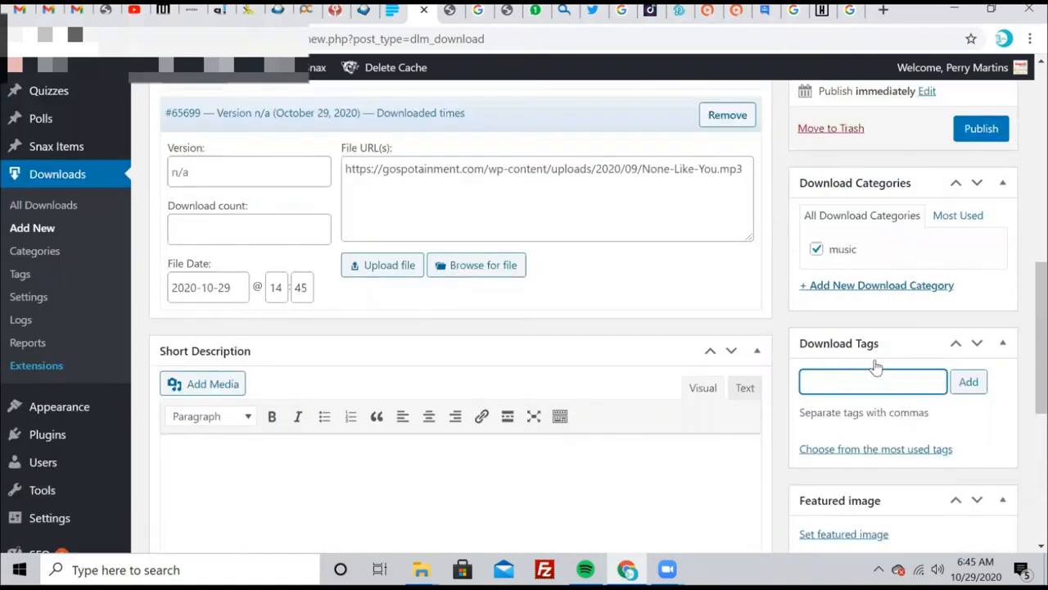
scroll(up, 3)
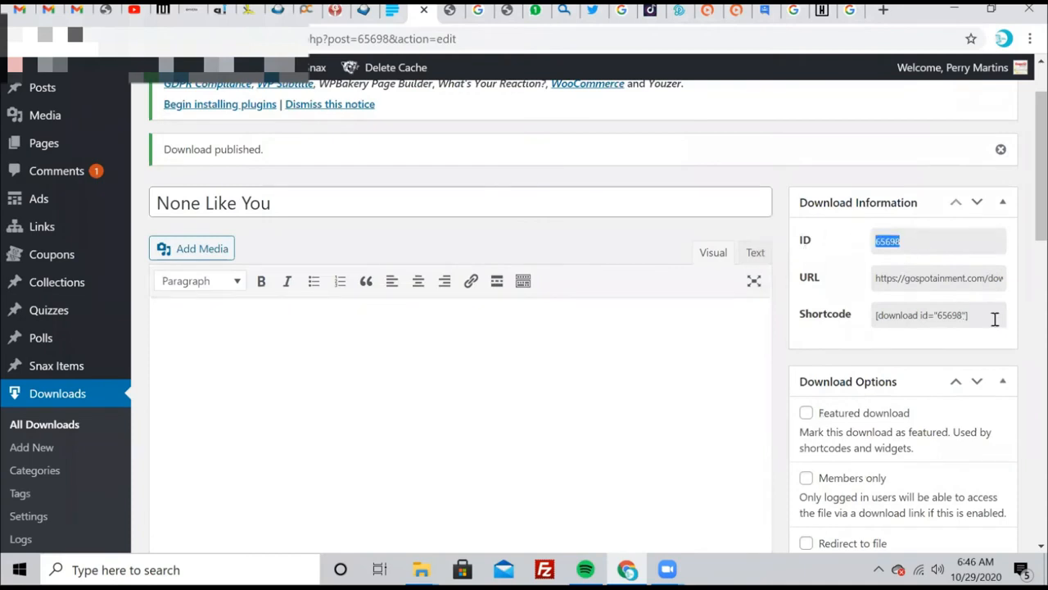
Copy the None Like You download's shortcode from the Download Information box
click(920, 314)
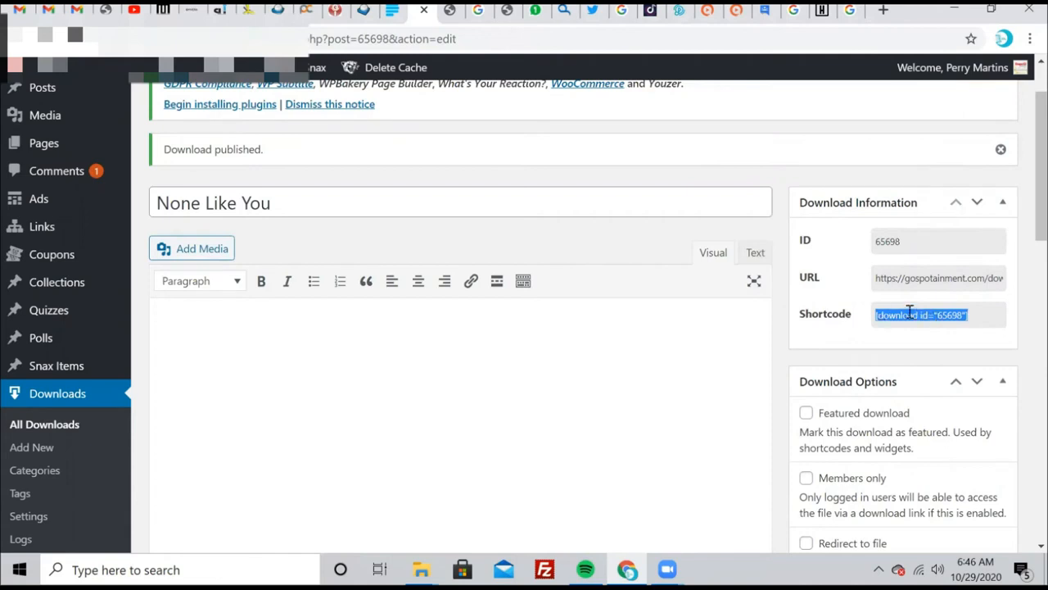
right_click(921, 314)
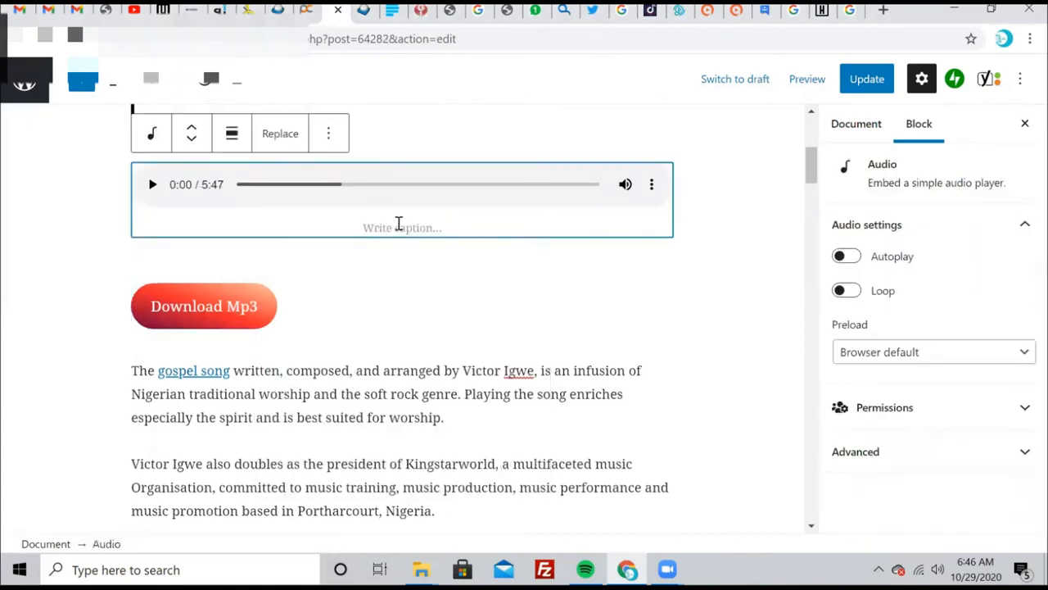
Paste the shortcode below the audio player and delete the old Download Mp3 Buttons block
click(401, 226)
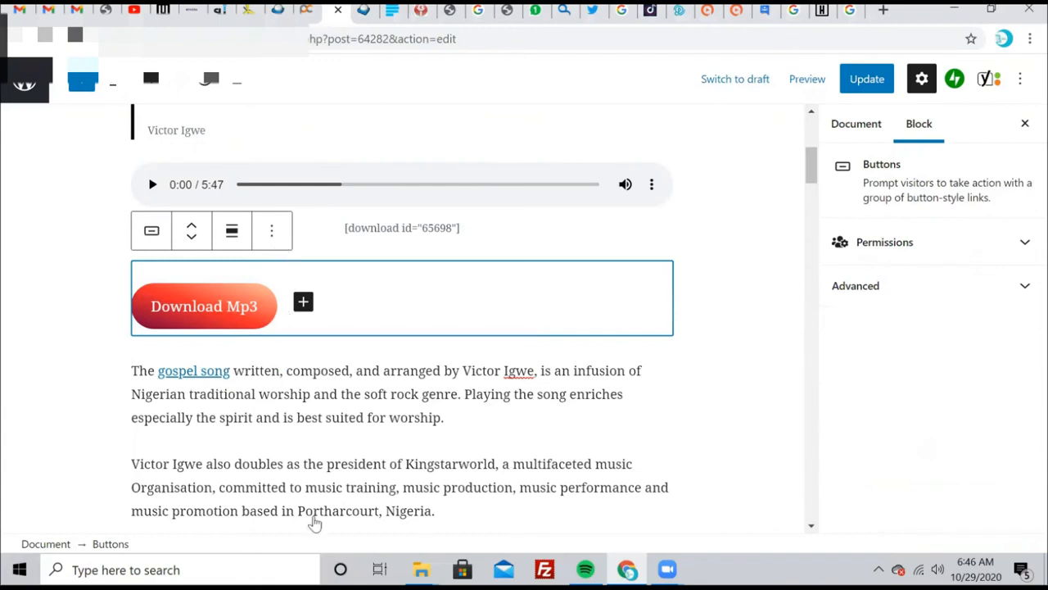
click(272, 229)
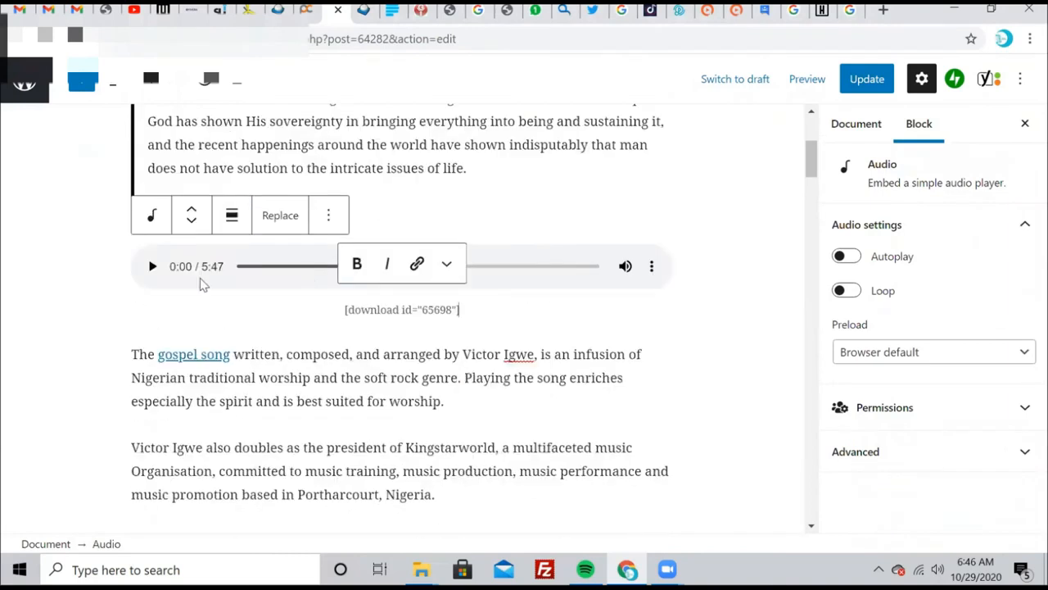
click(197, 287)
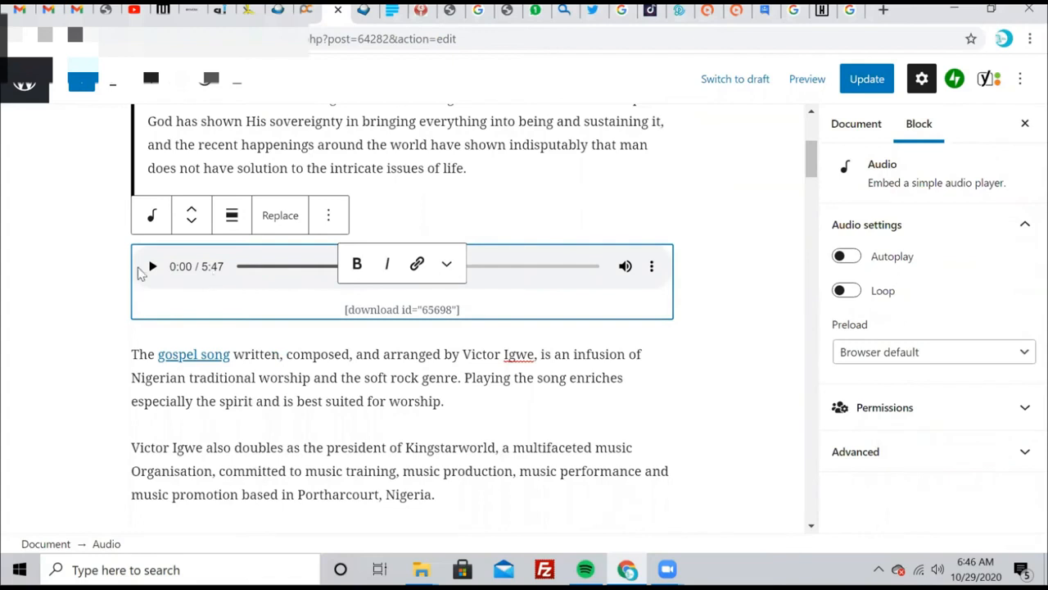
mouse_move(258, 303)
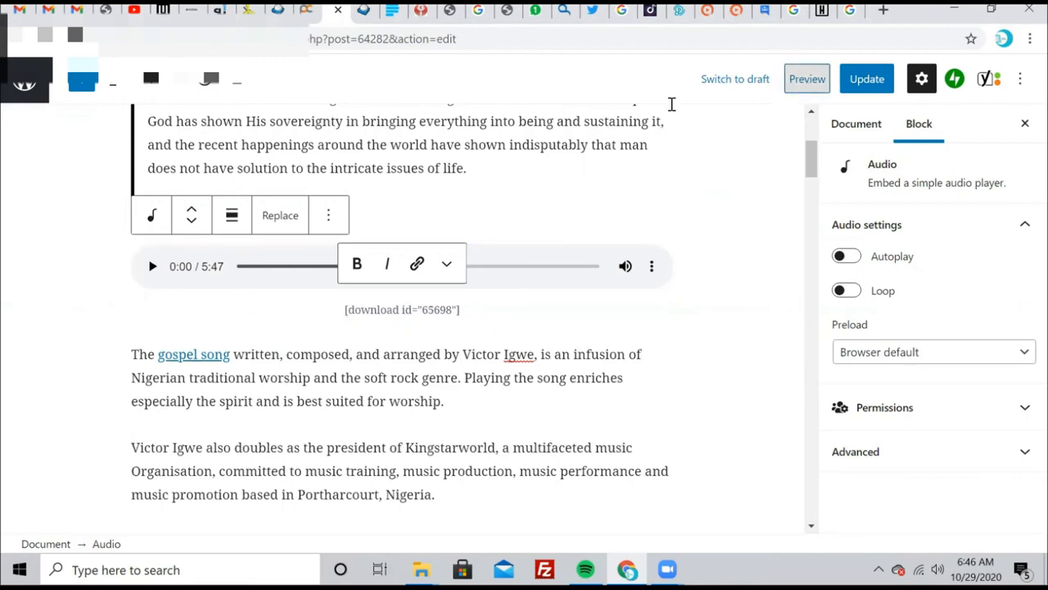
Preview the 'None Like You' post in a new browser tab
click(805, 79)
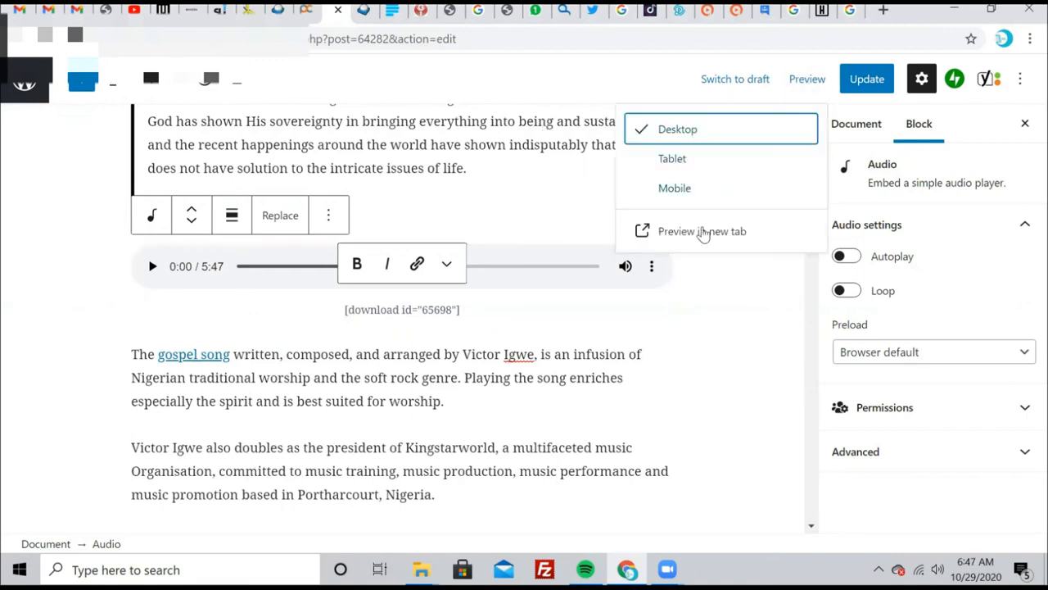
click(701, 231)
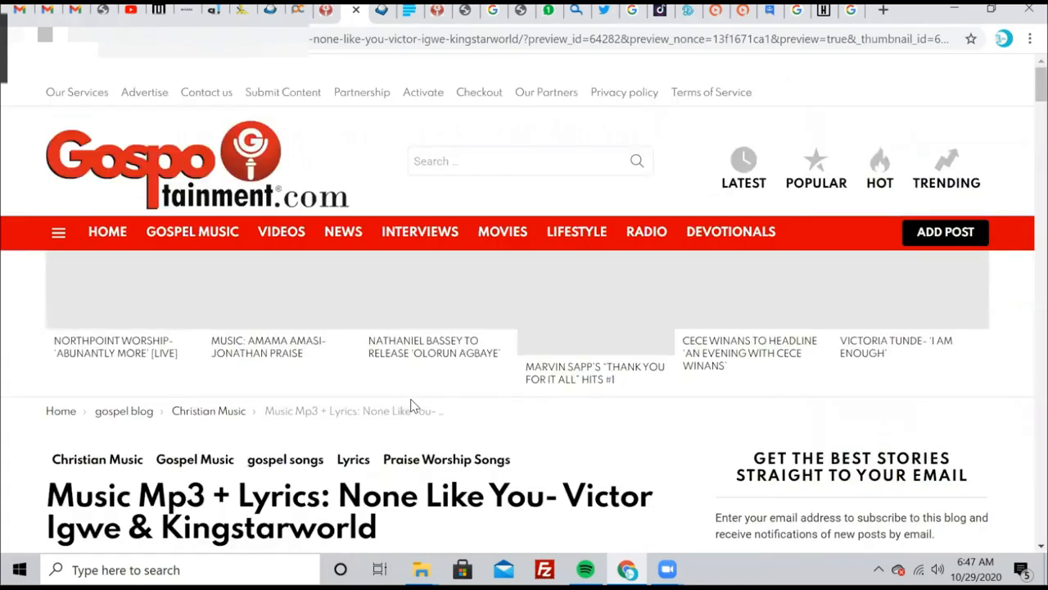
scroll(down, 3)
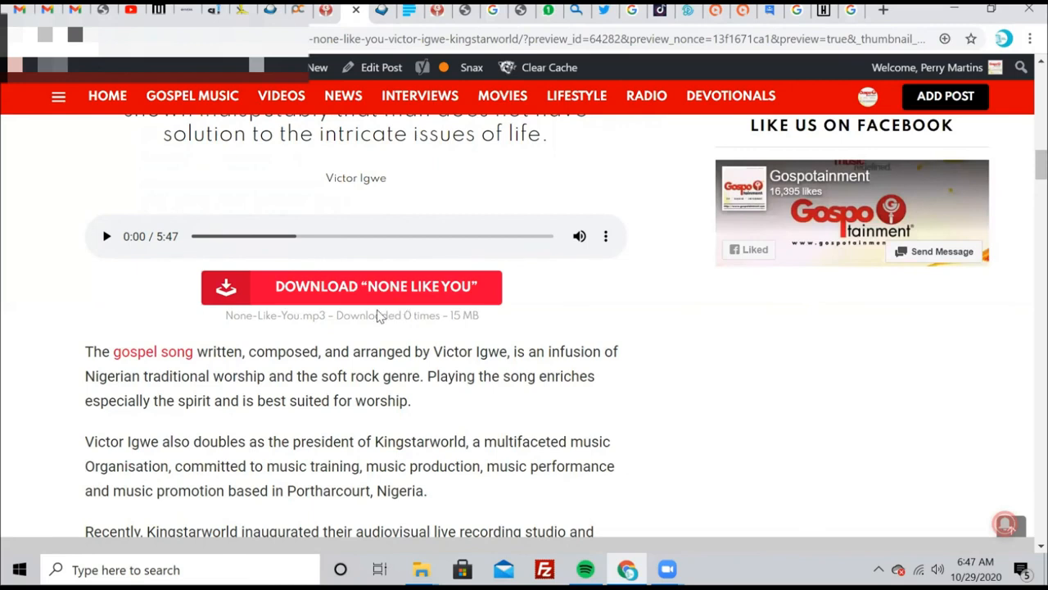
mouse_move(416, 321)
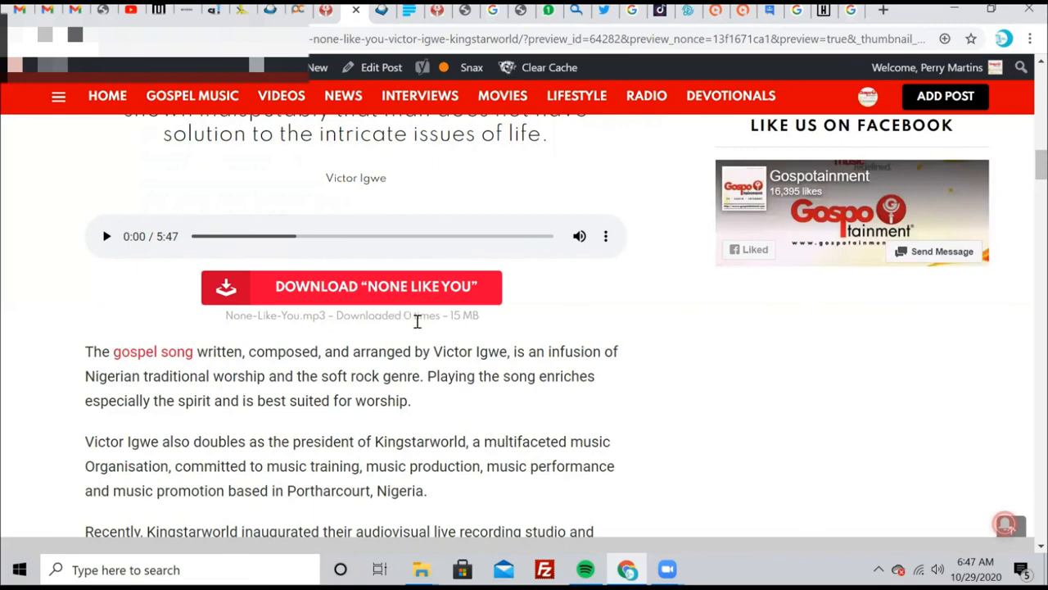
mouse_move(390, 320)
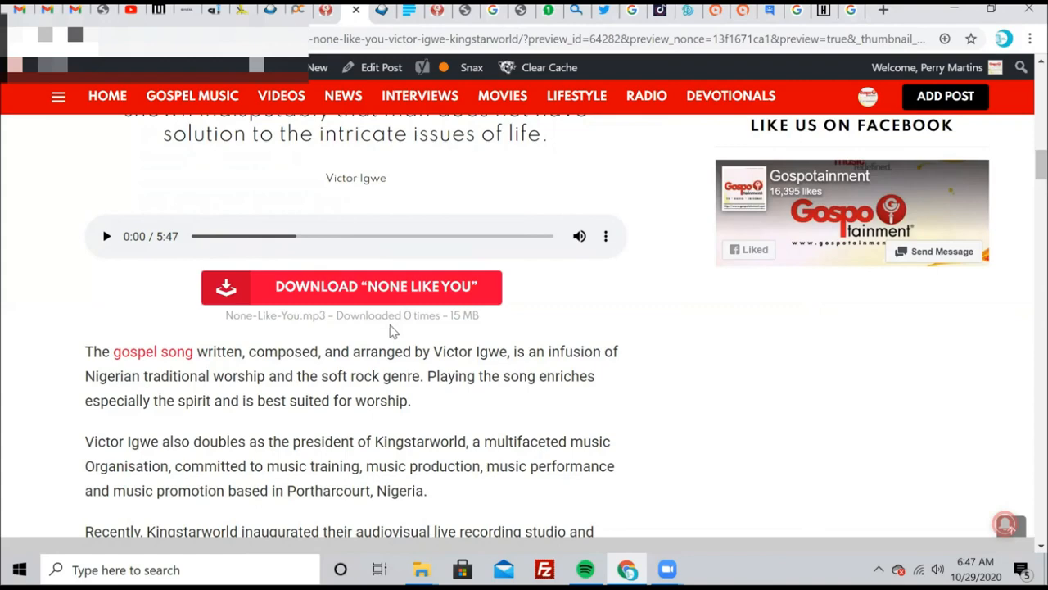
mouse_move(301, 390)
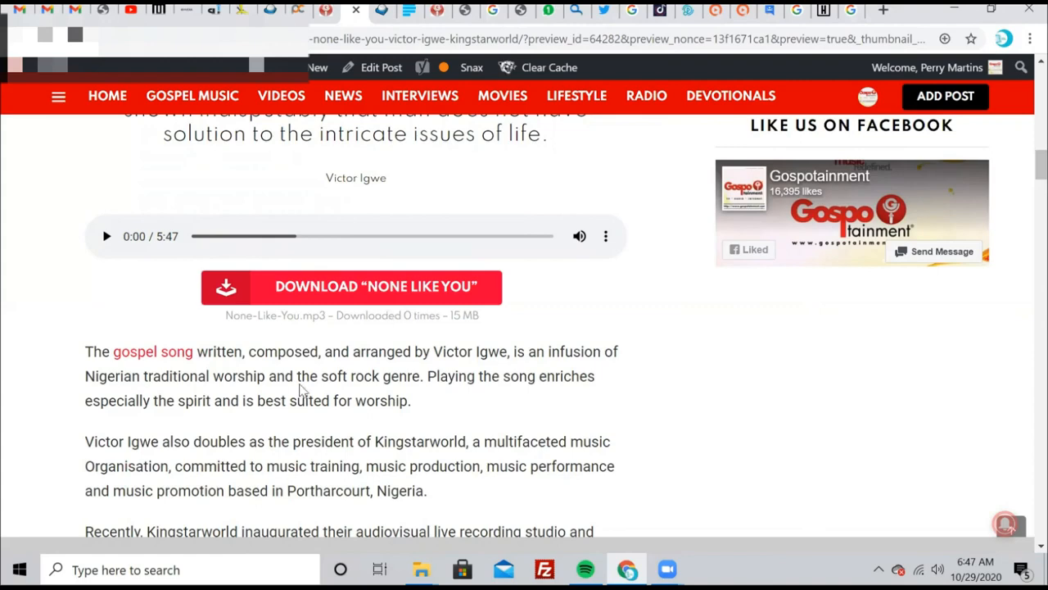
scroll(up, 3)
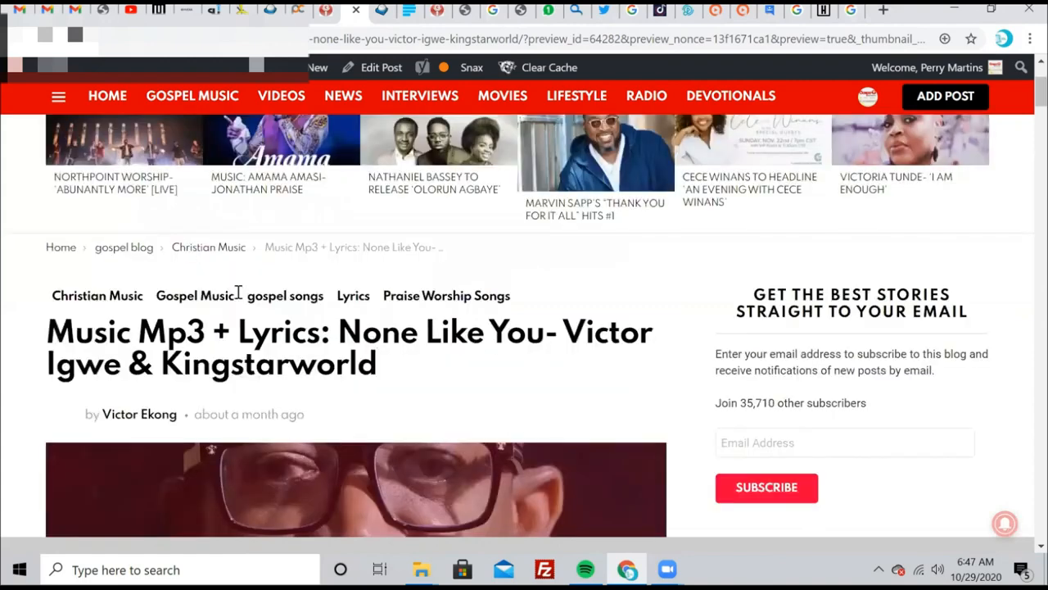
scroll(down, 3)
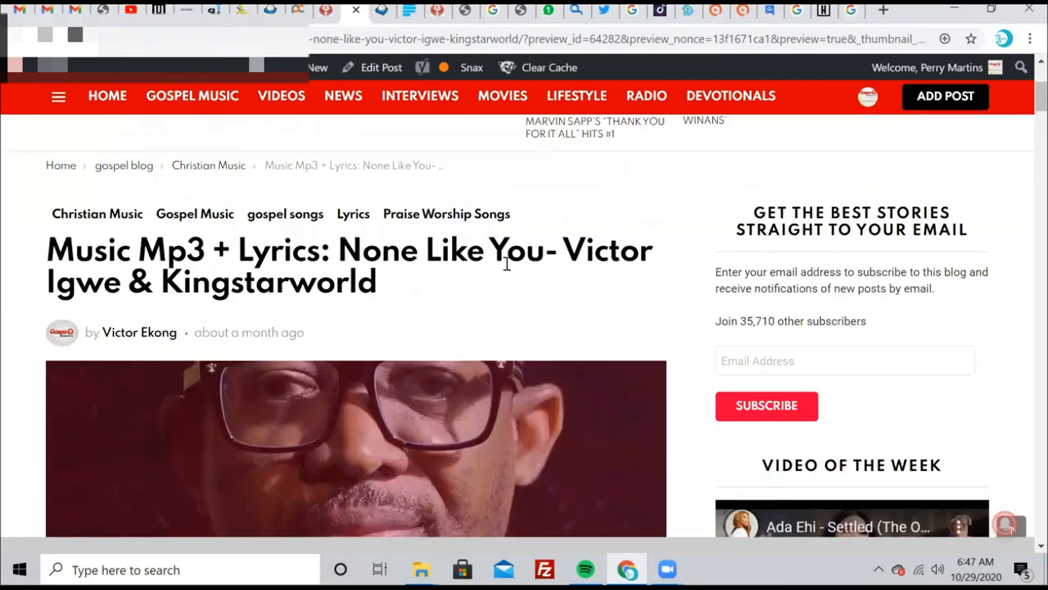
scroll(down, 3)
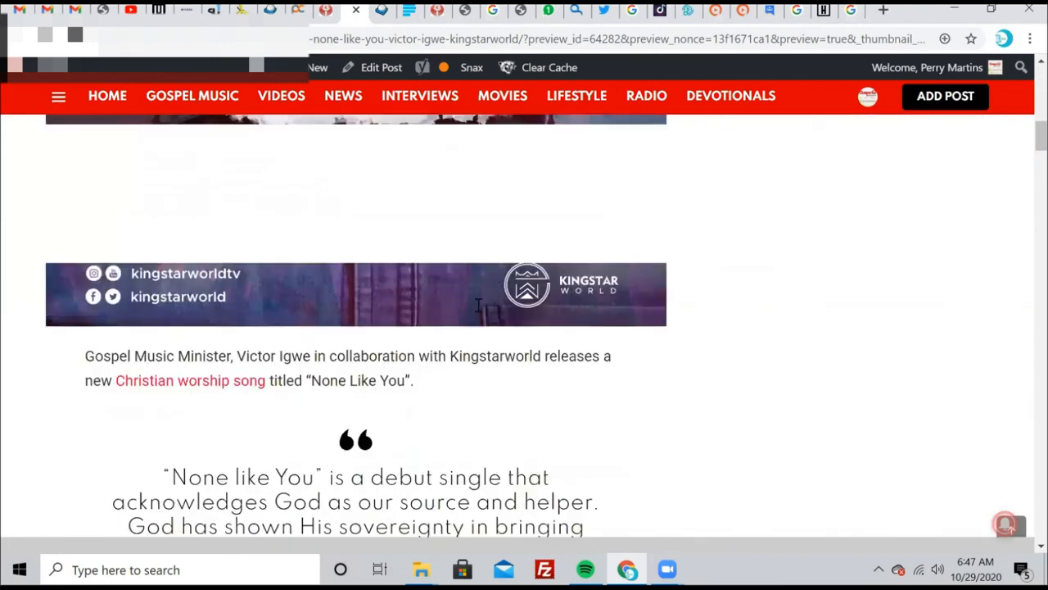
scroll(down, 3)
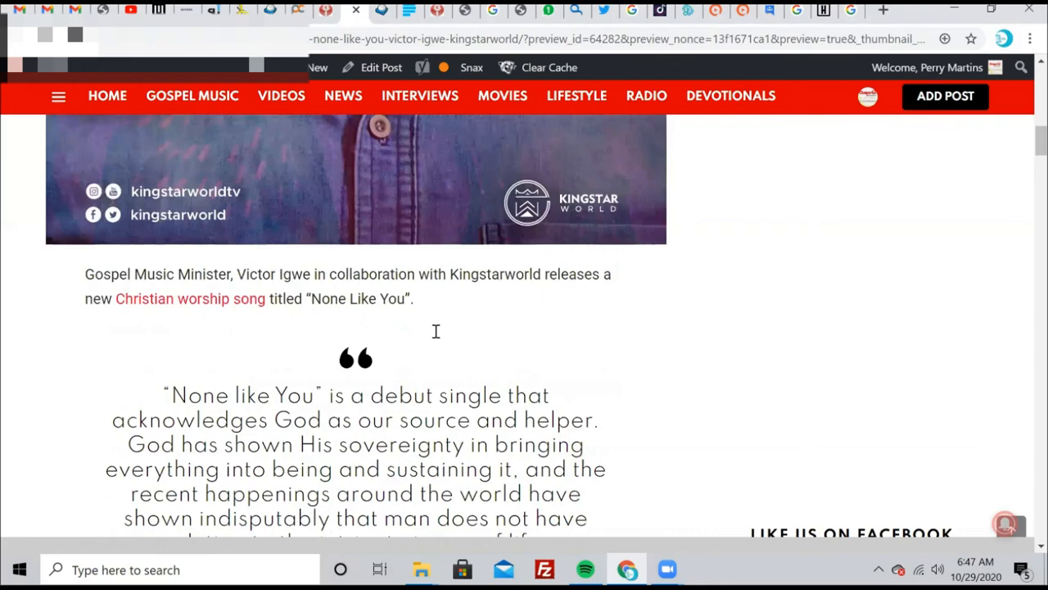
scroll(down, 3)
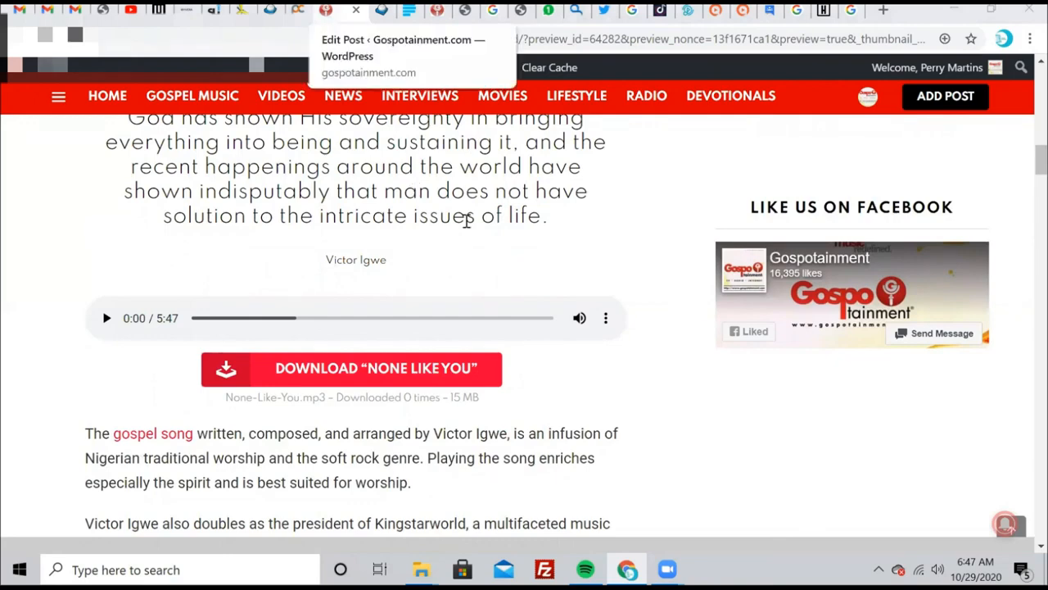
Back in the Edit Post tab, update the post and get the 'Post updated' notice
click(325, 10)
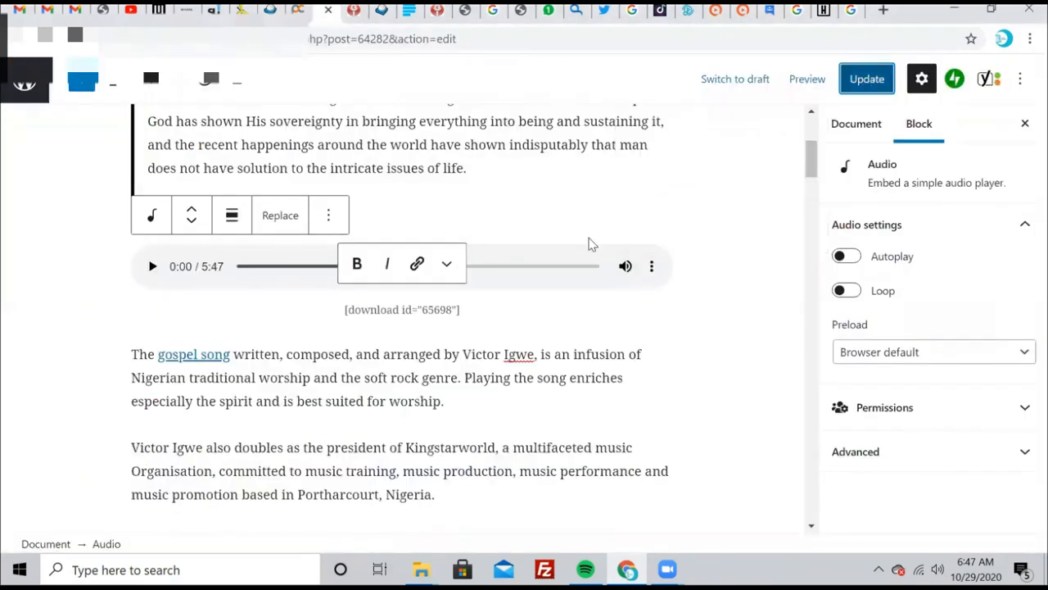
click(866, 79)
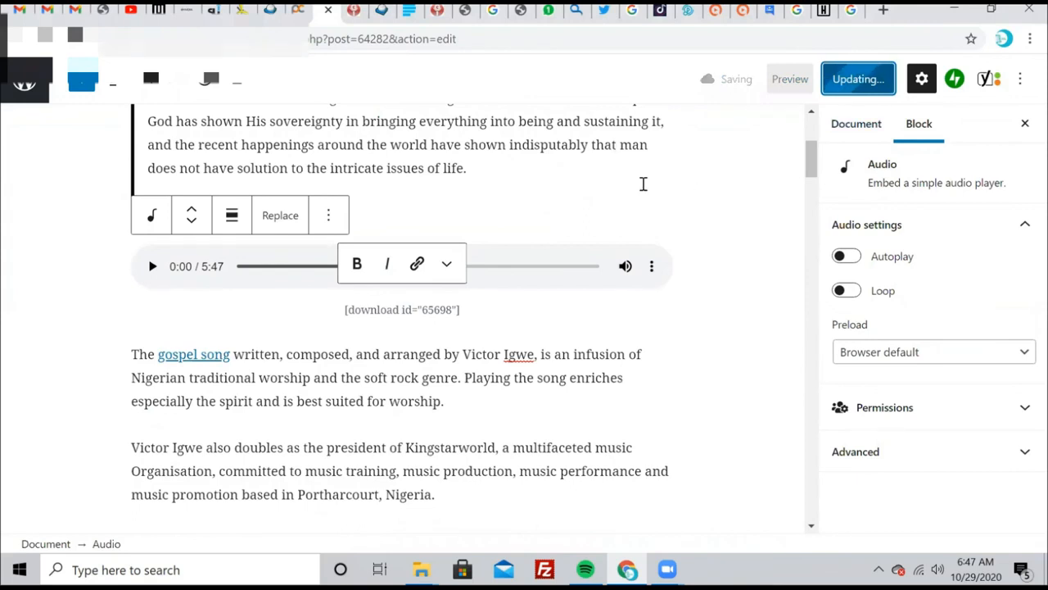
mouse_move(499, 223)
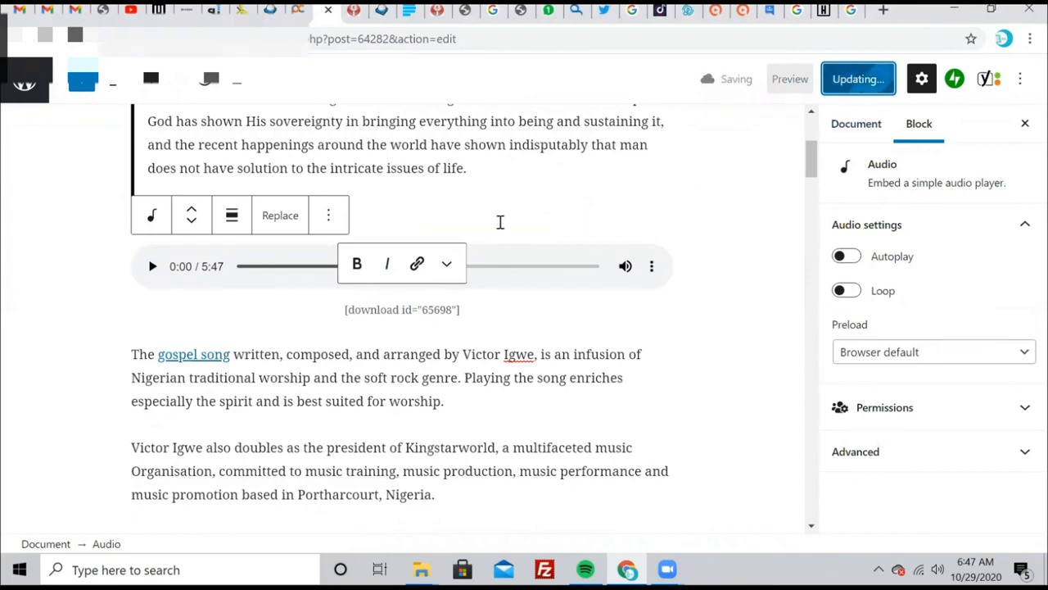
click(859, 79)
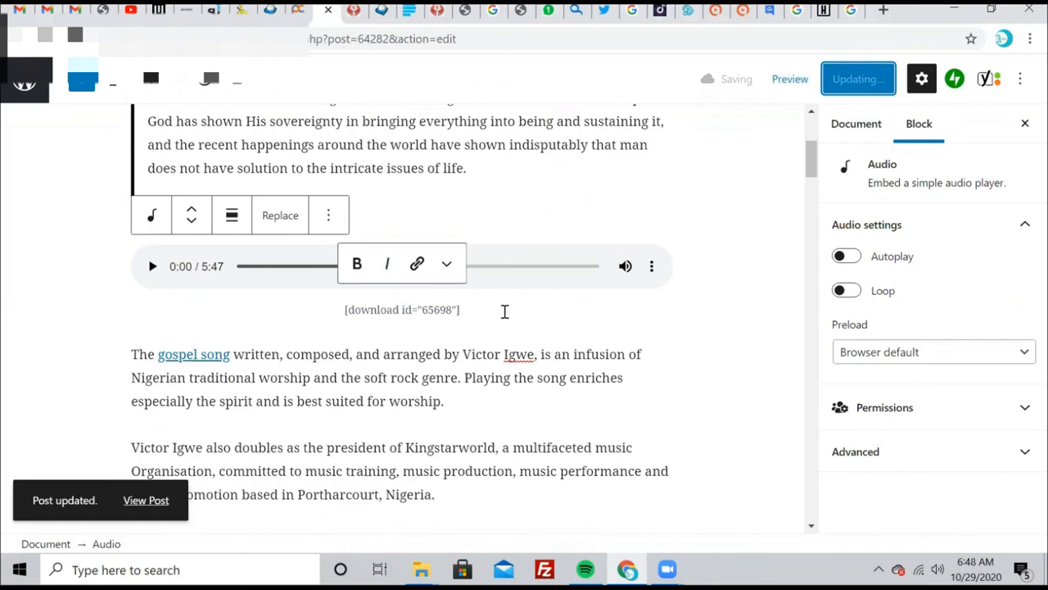